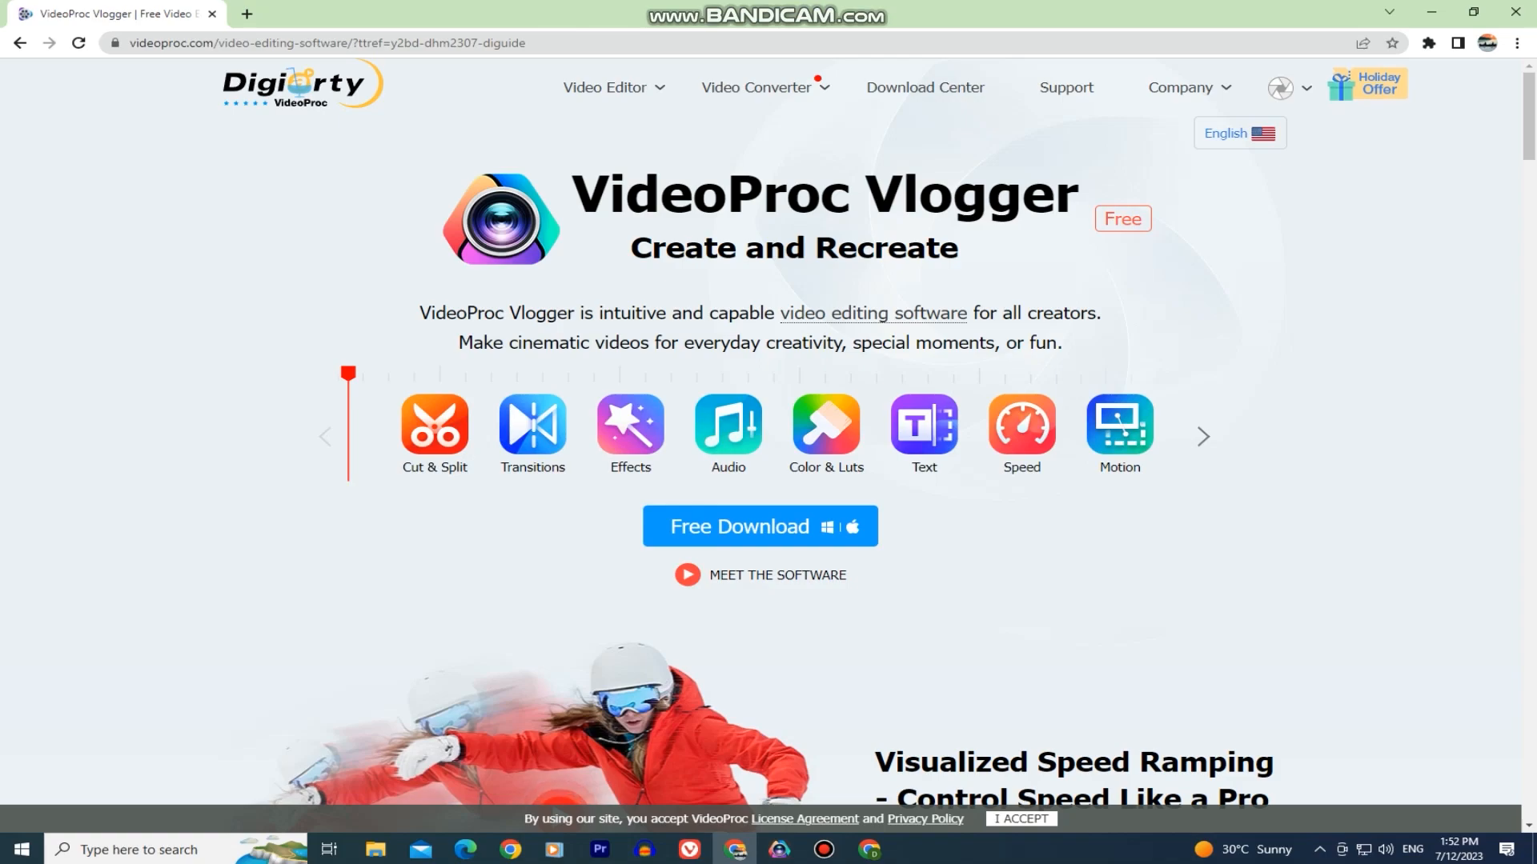
pyautogui.moveTo(433, 427)
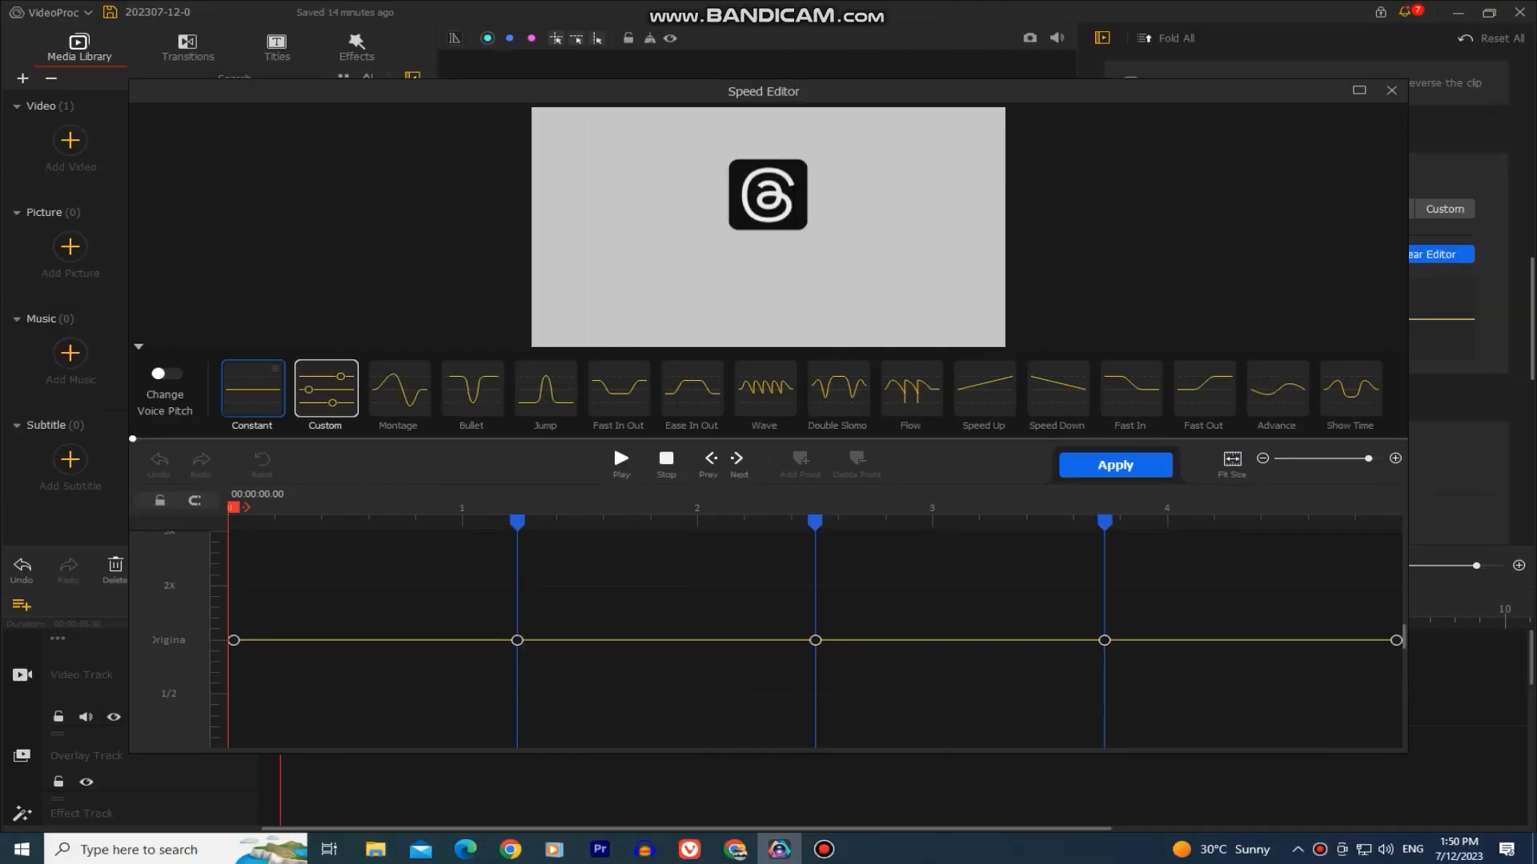
# Step: Scroll videoproc.com to the Motion Effect section and play its demo video
pyautogui.click(397, 389)
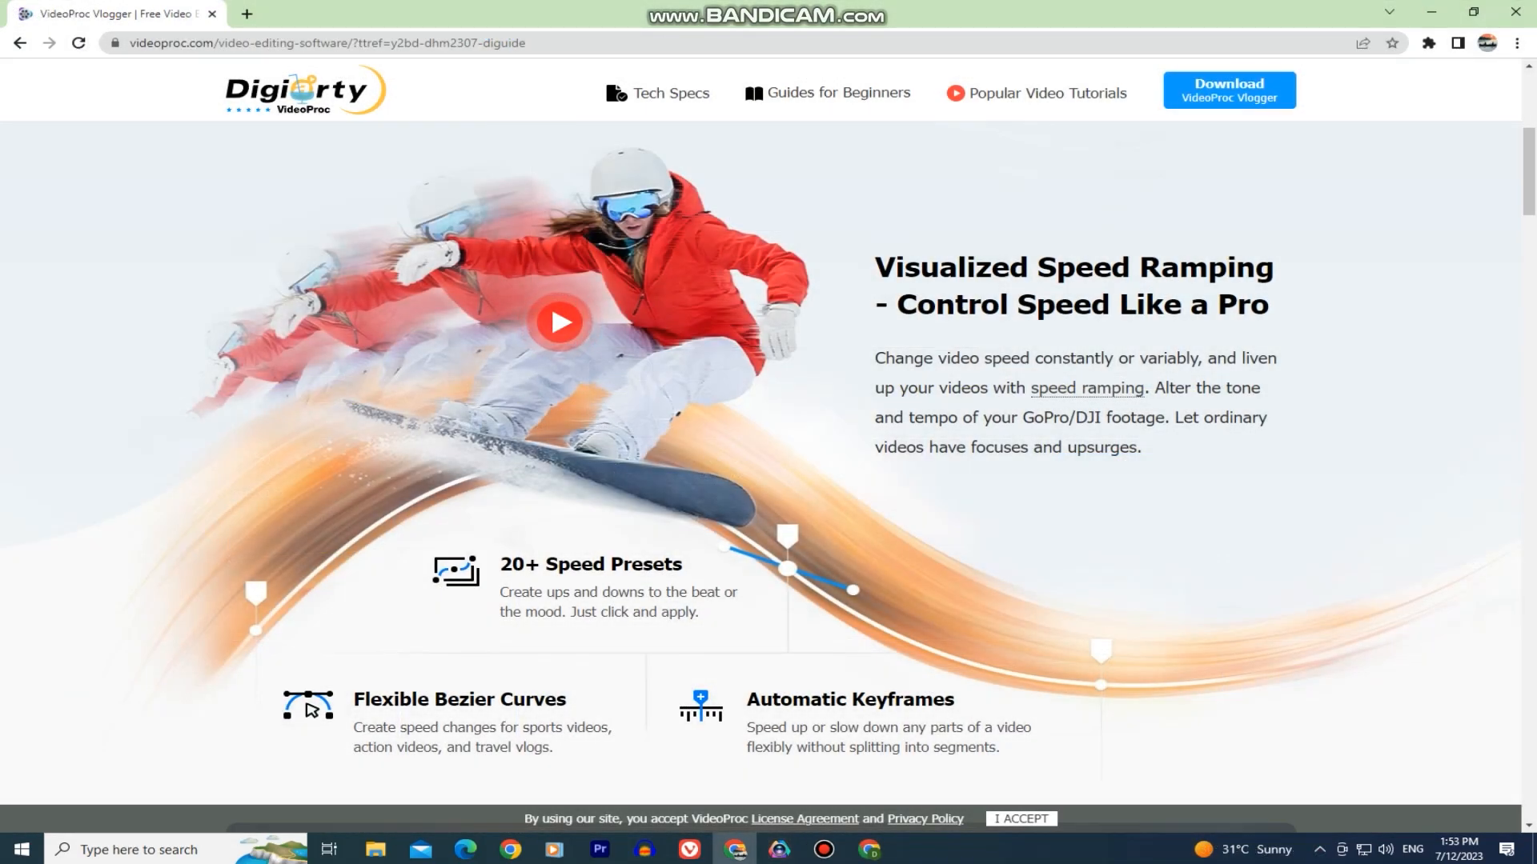
pyautogui.scroll(-3)
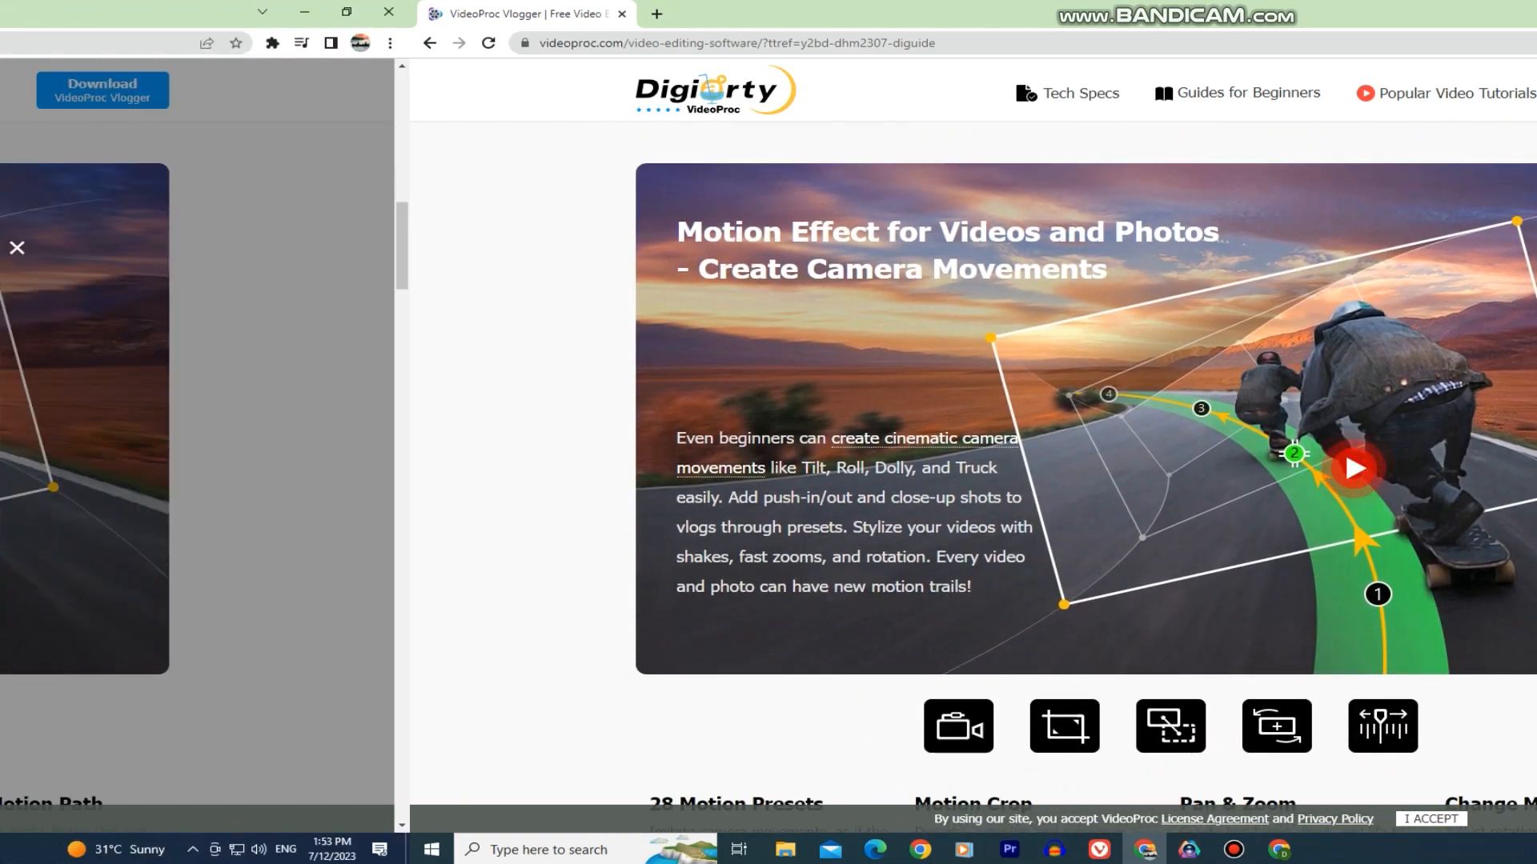
pyautogui.click(1355, 470)
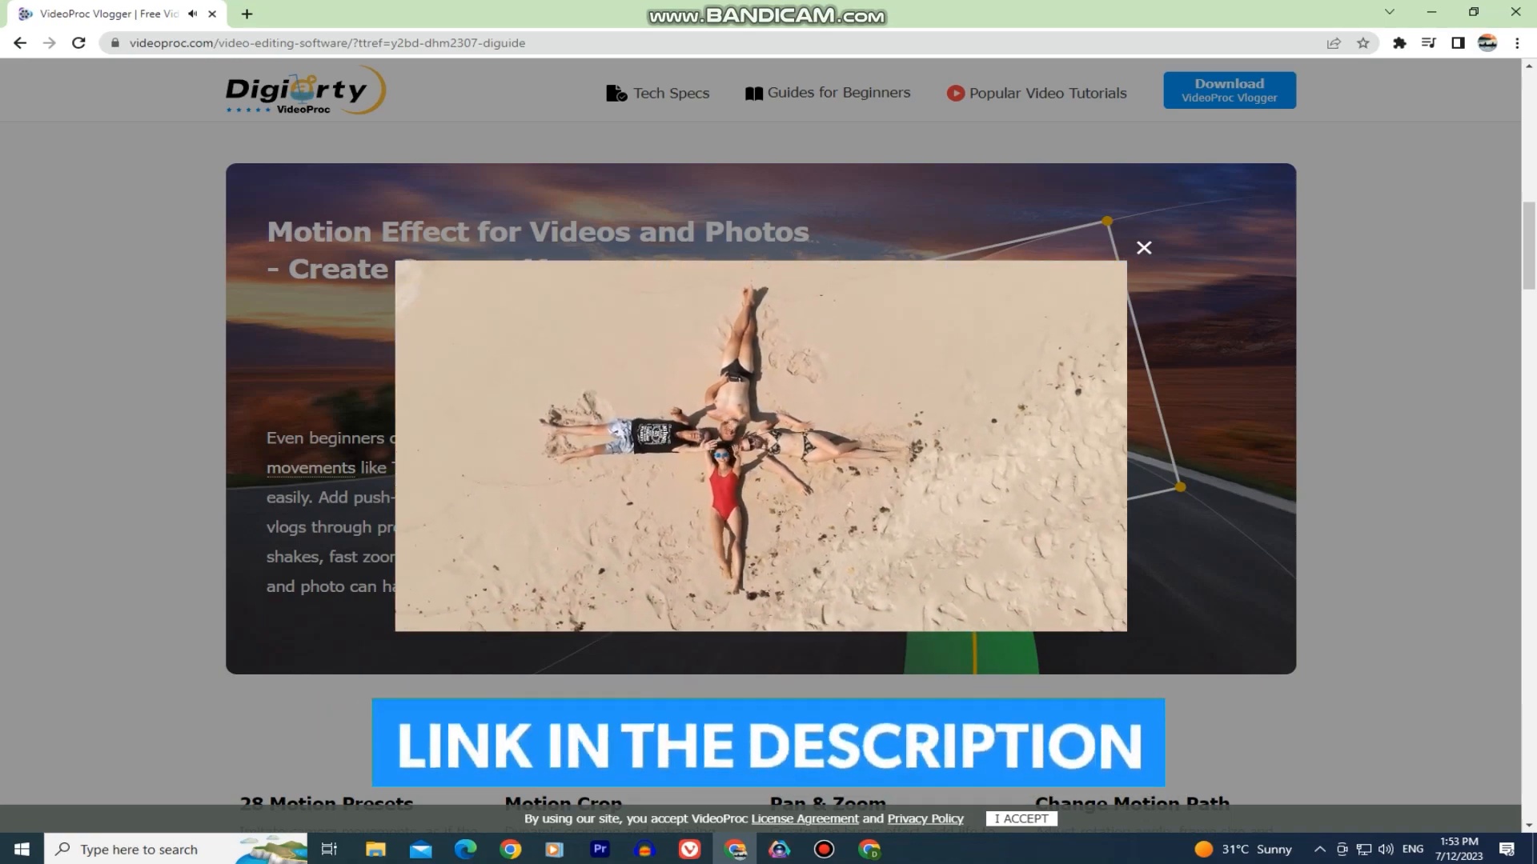
pyautogui.click(777, 848)
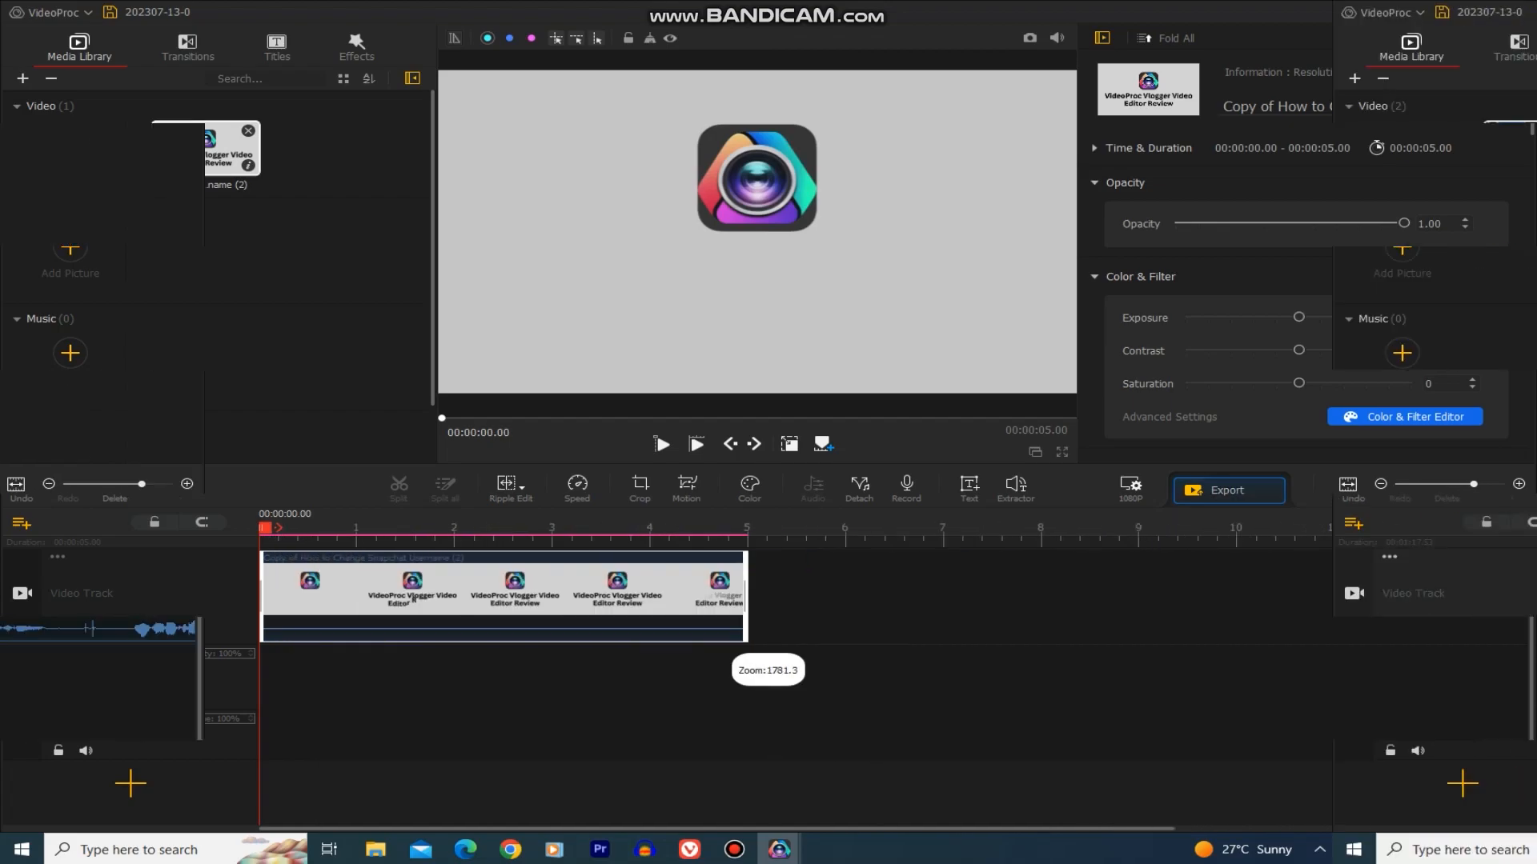
# Step: Add the VideoProc Vlogger intro clip to the video track after the five-second clip
pyautogui.click(187, 46)
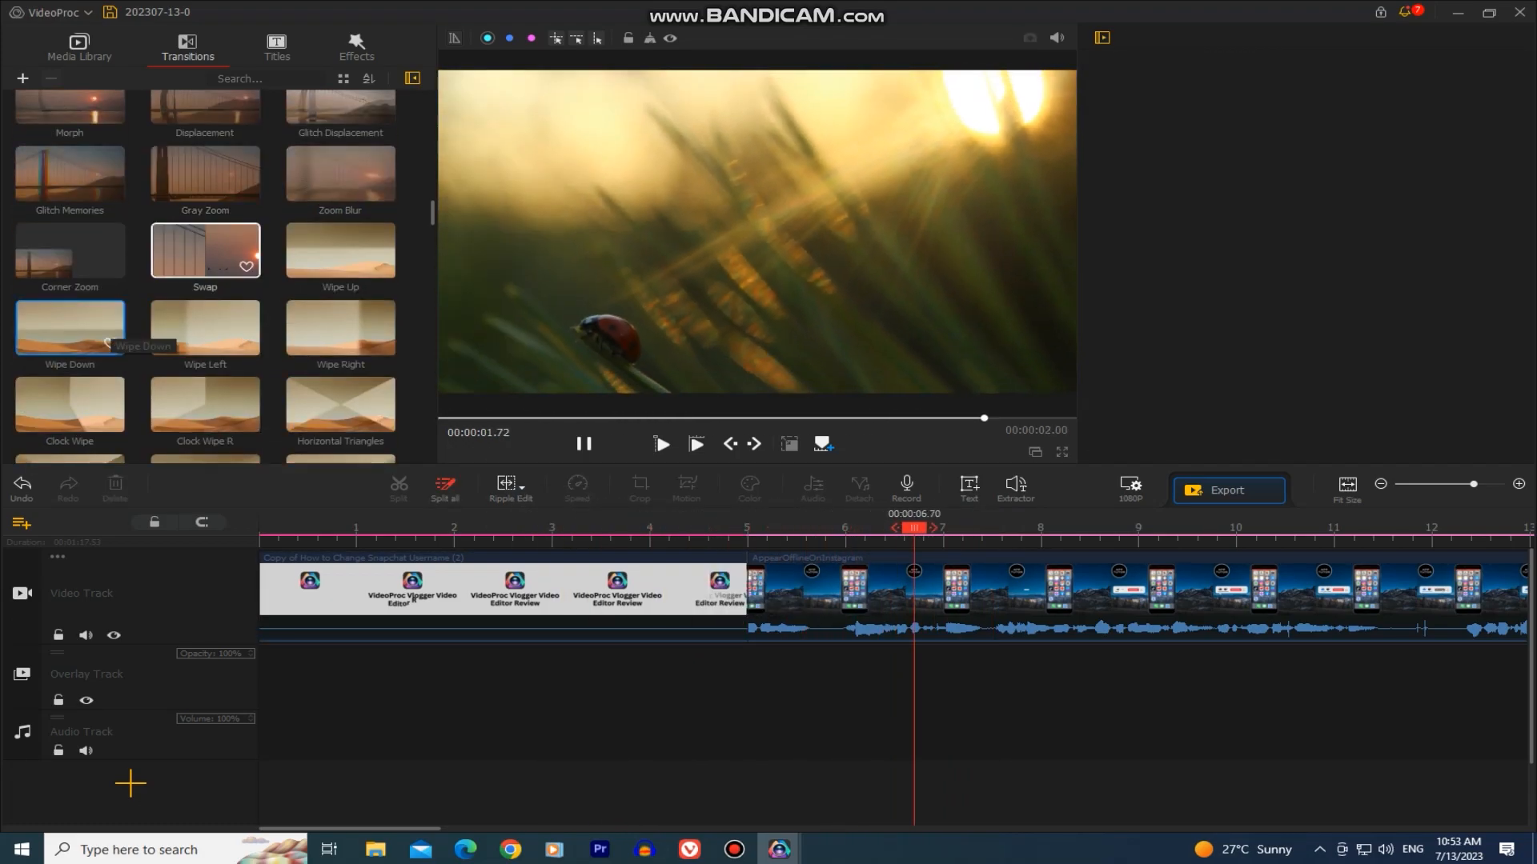
# Step: Set the Opener 6 title's Line1 text to 'Instagram Tutorial'
pyautogui.click(276, 47)
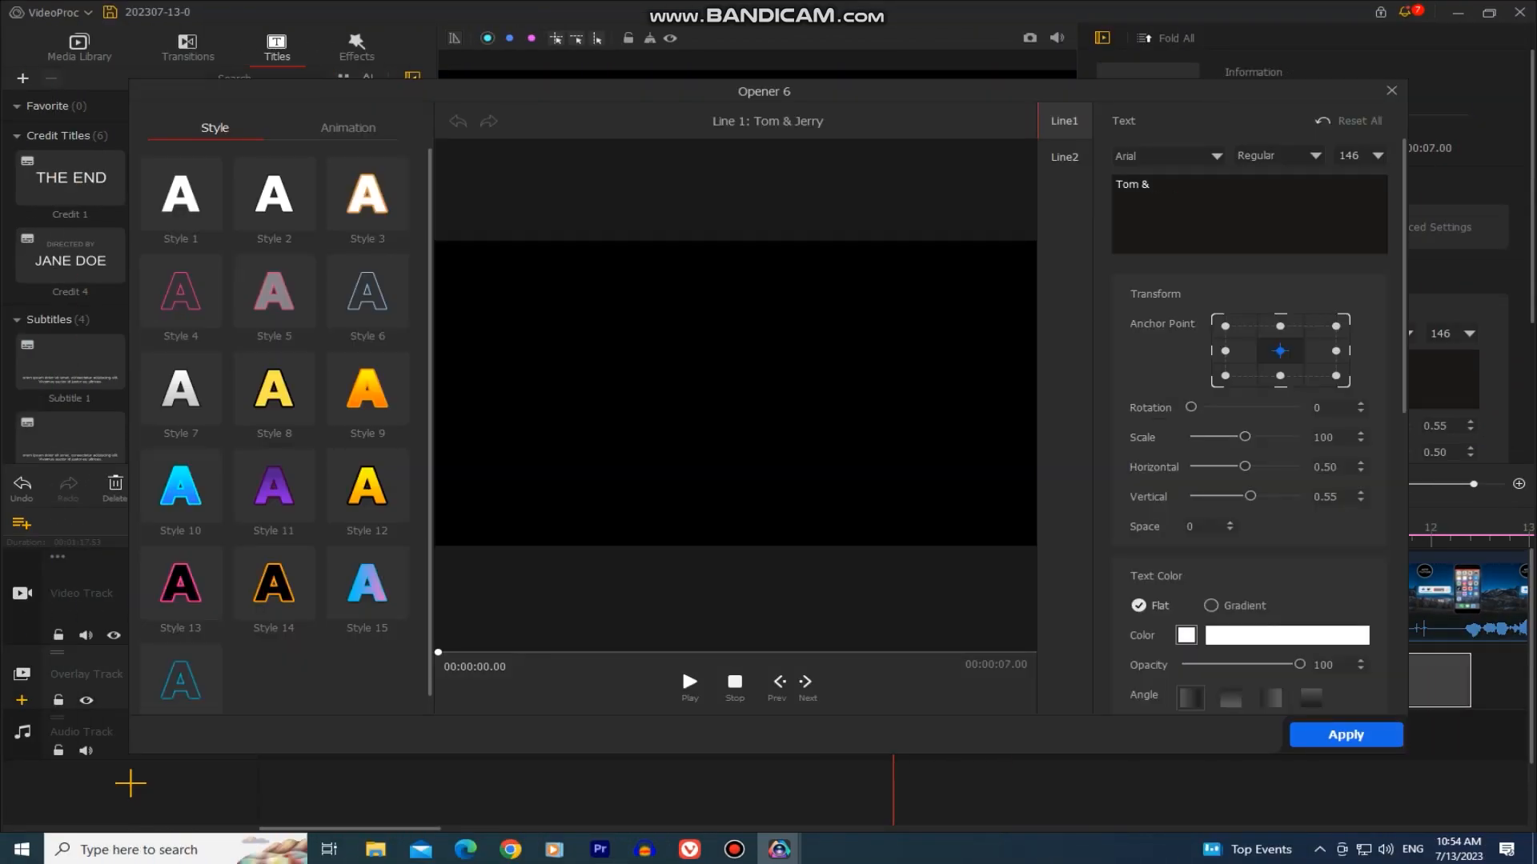
pyautogui.write('Instagram Tutorial')
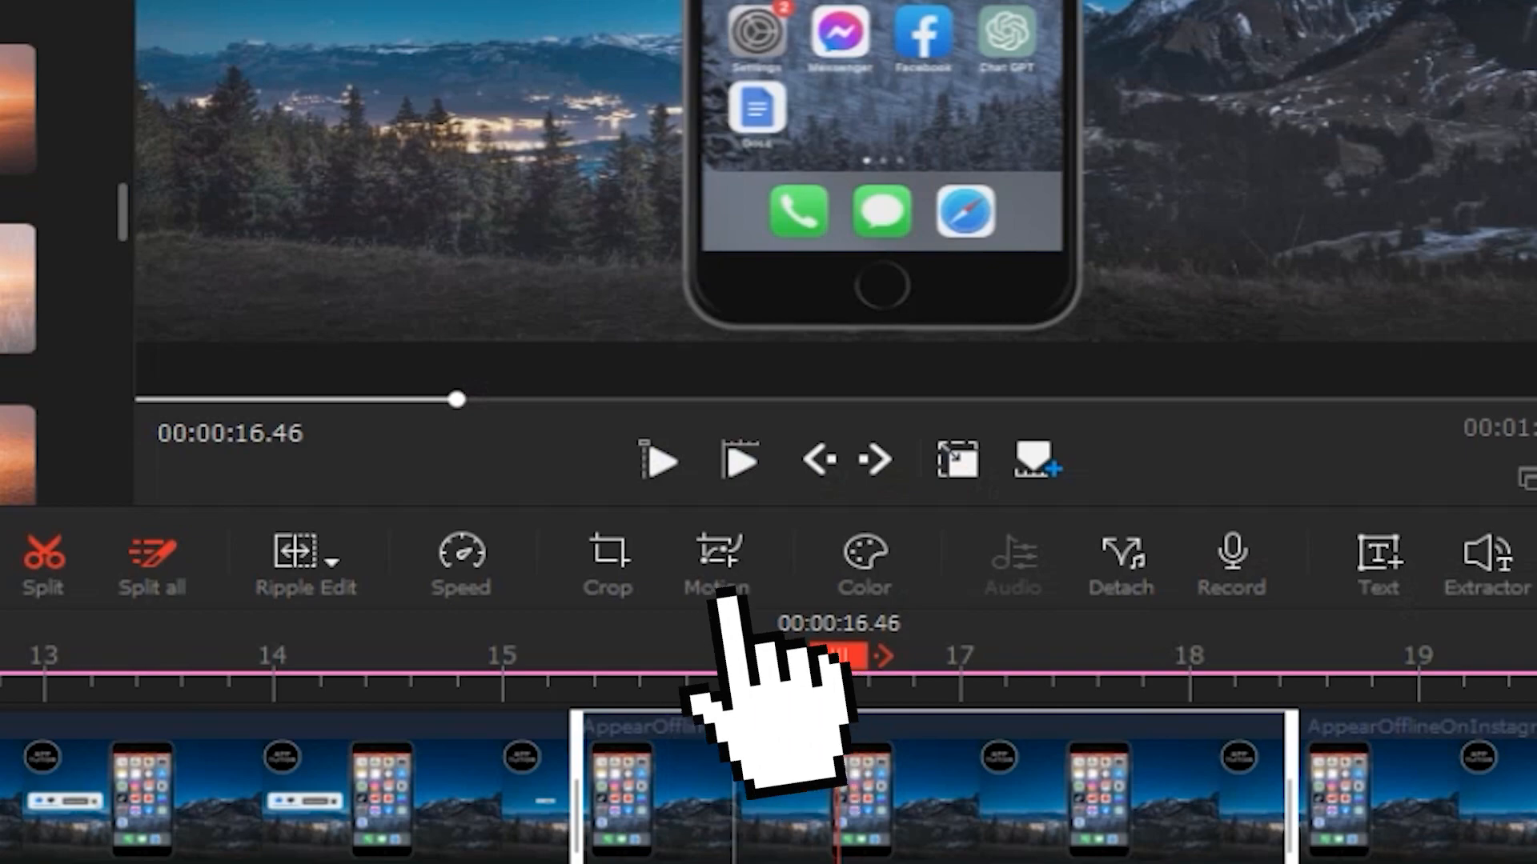
# Step: Open Motion Editor for the AppearOfflineOnInstagram clip and play, then stop, its preview
pyautogui.click(716, 563)
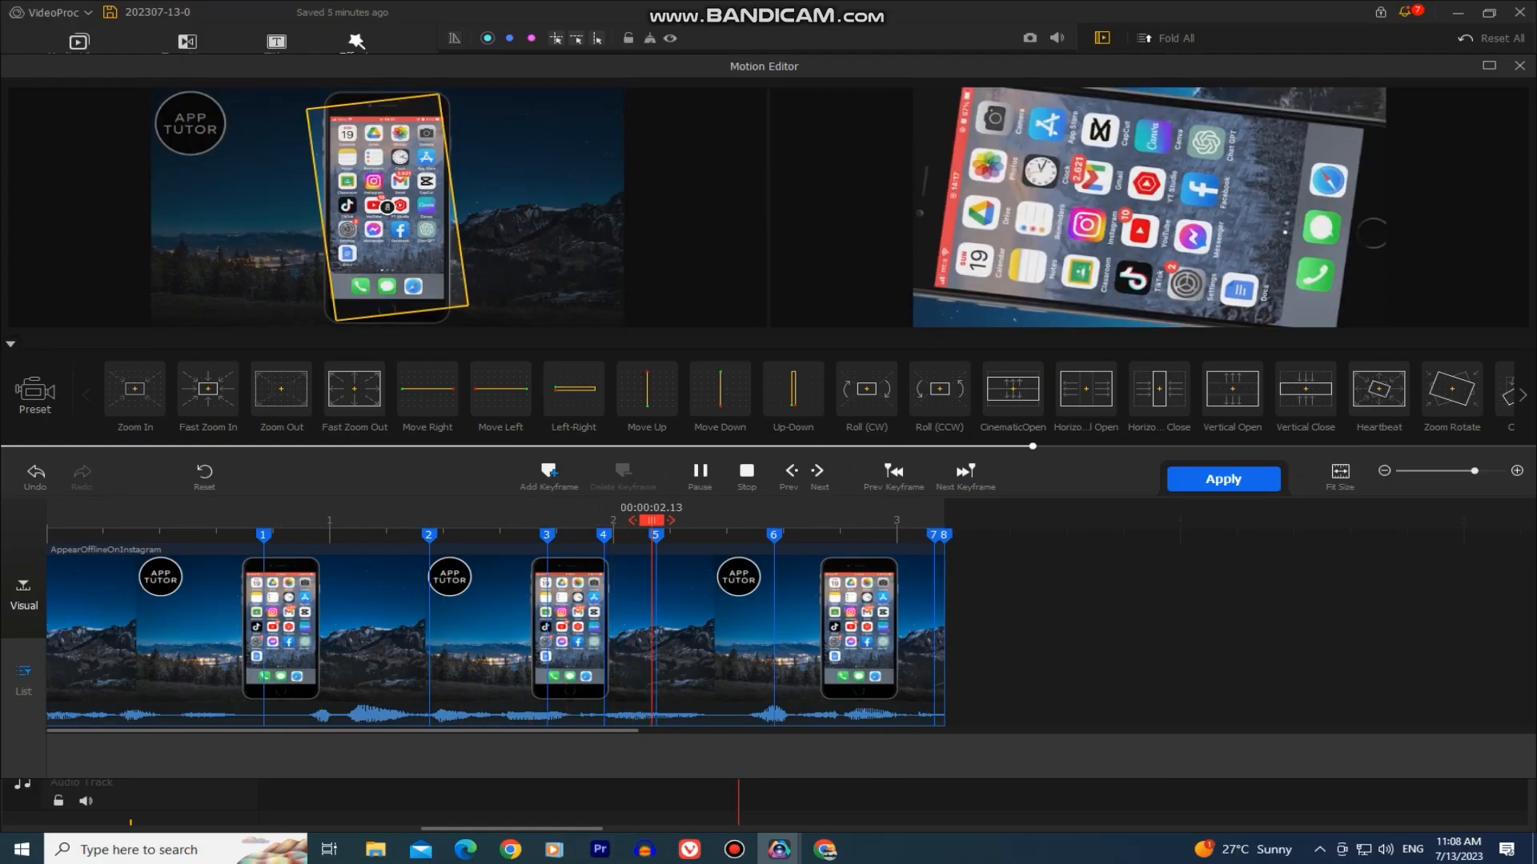
pyautogui.click(698, 476)
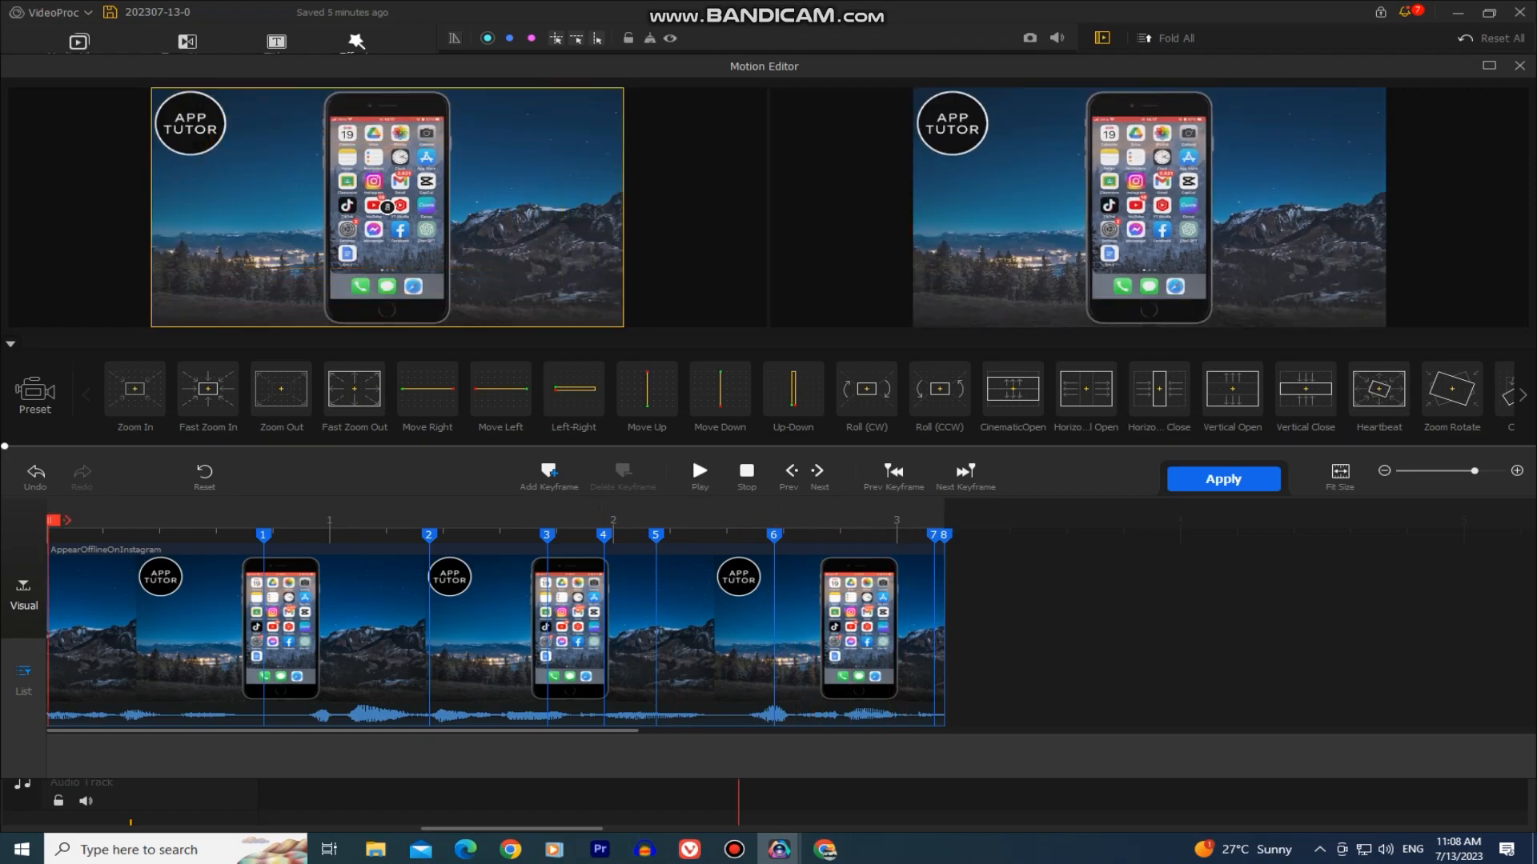
pyautogui.click(698, 471)
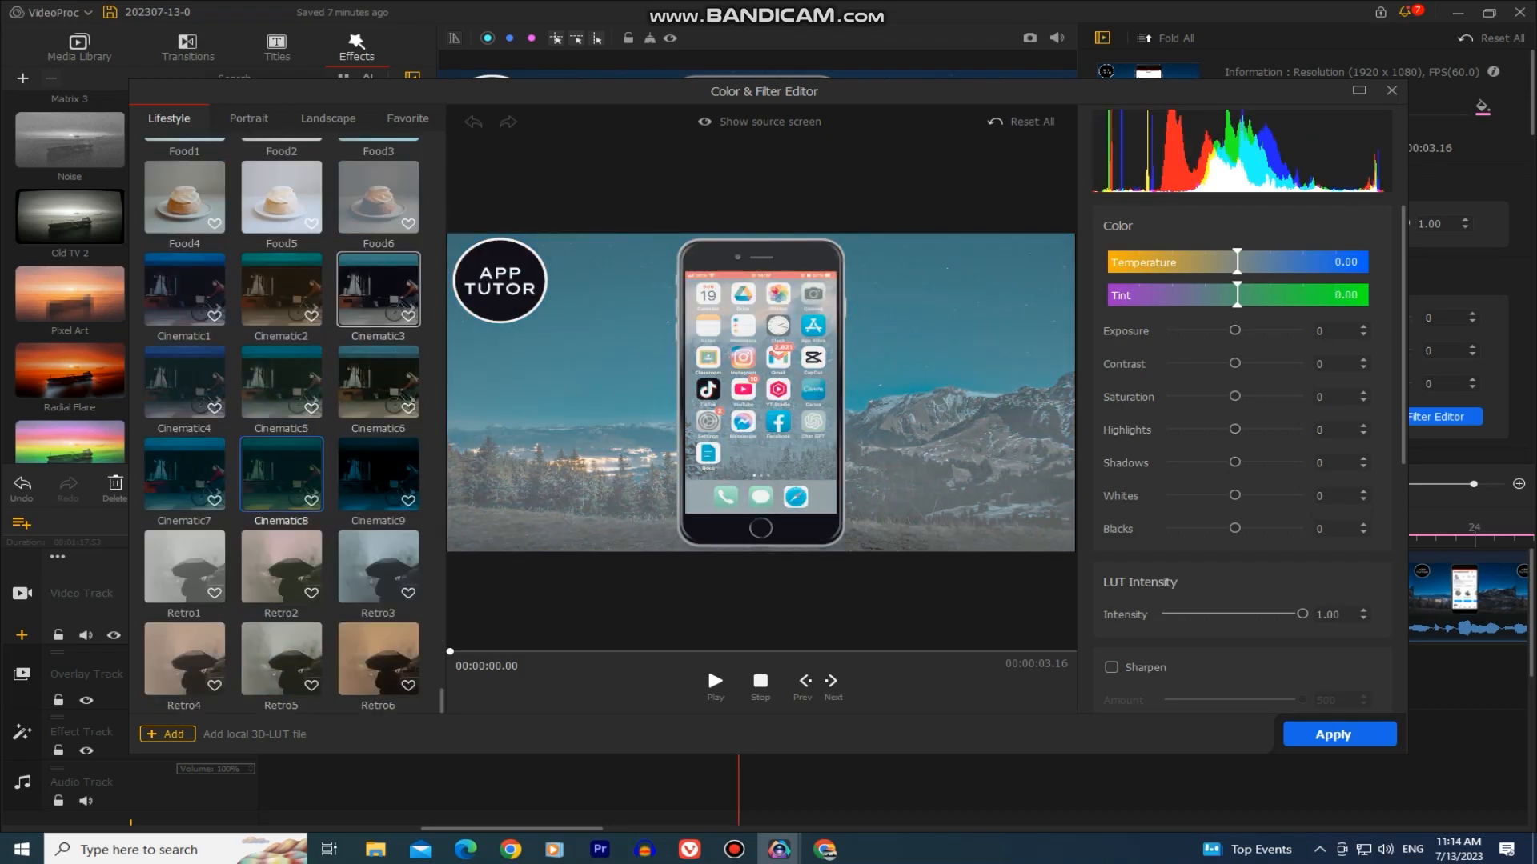
# Step: Browse the landscape and portrait filter presets, then remove the preset filter
pyautogui.click(328, 118)
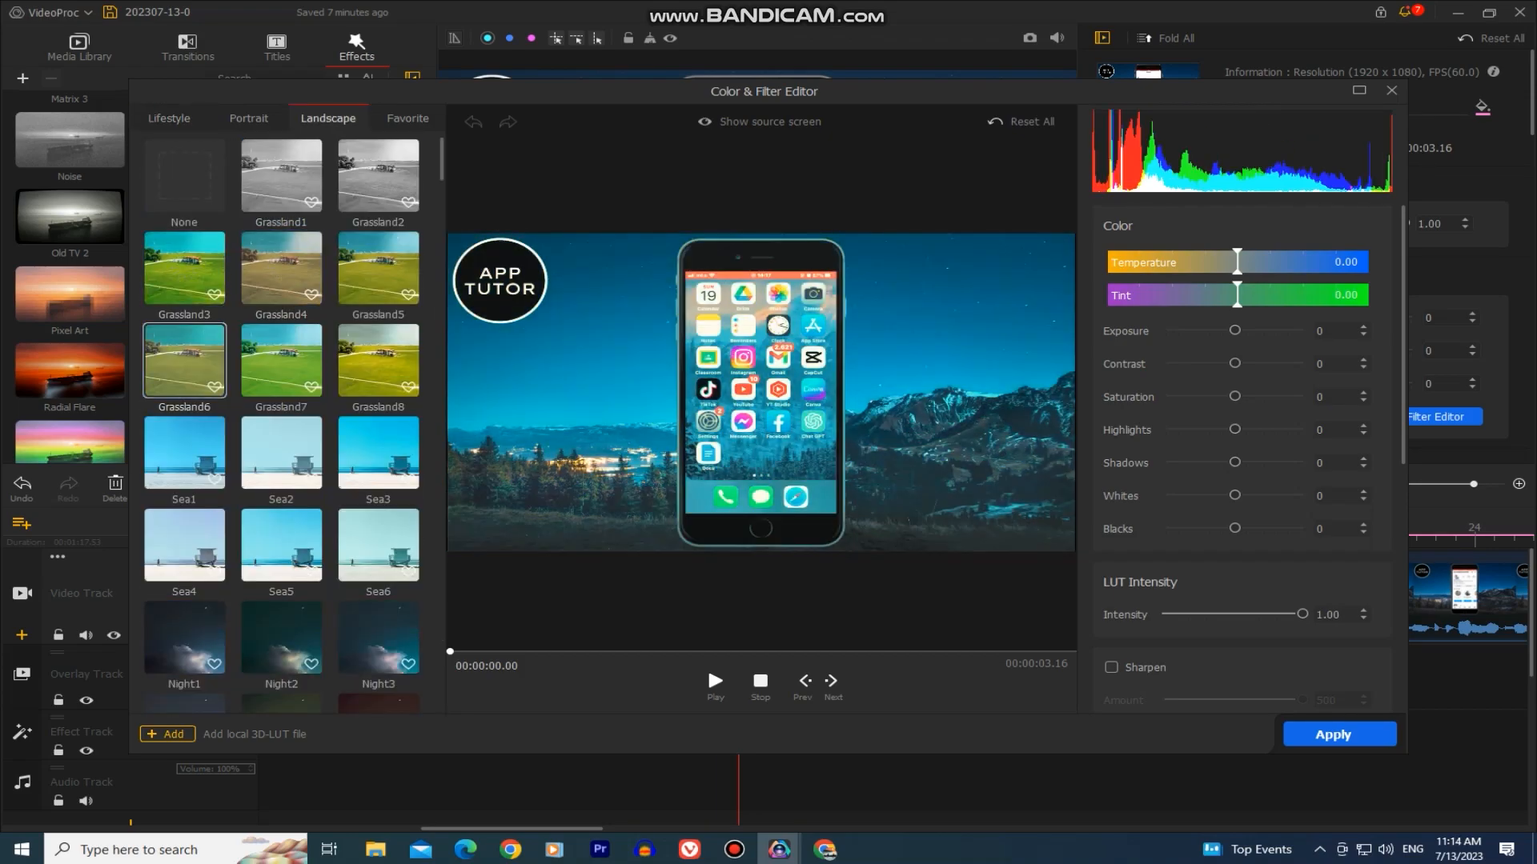
pyautogui.click(248, 118)
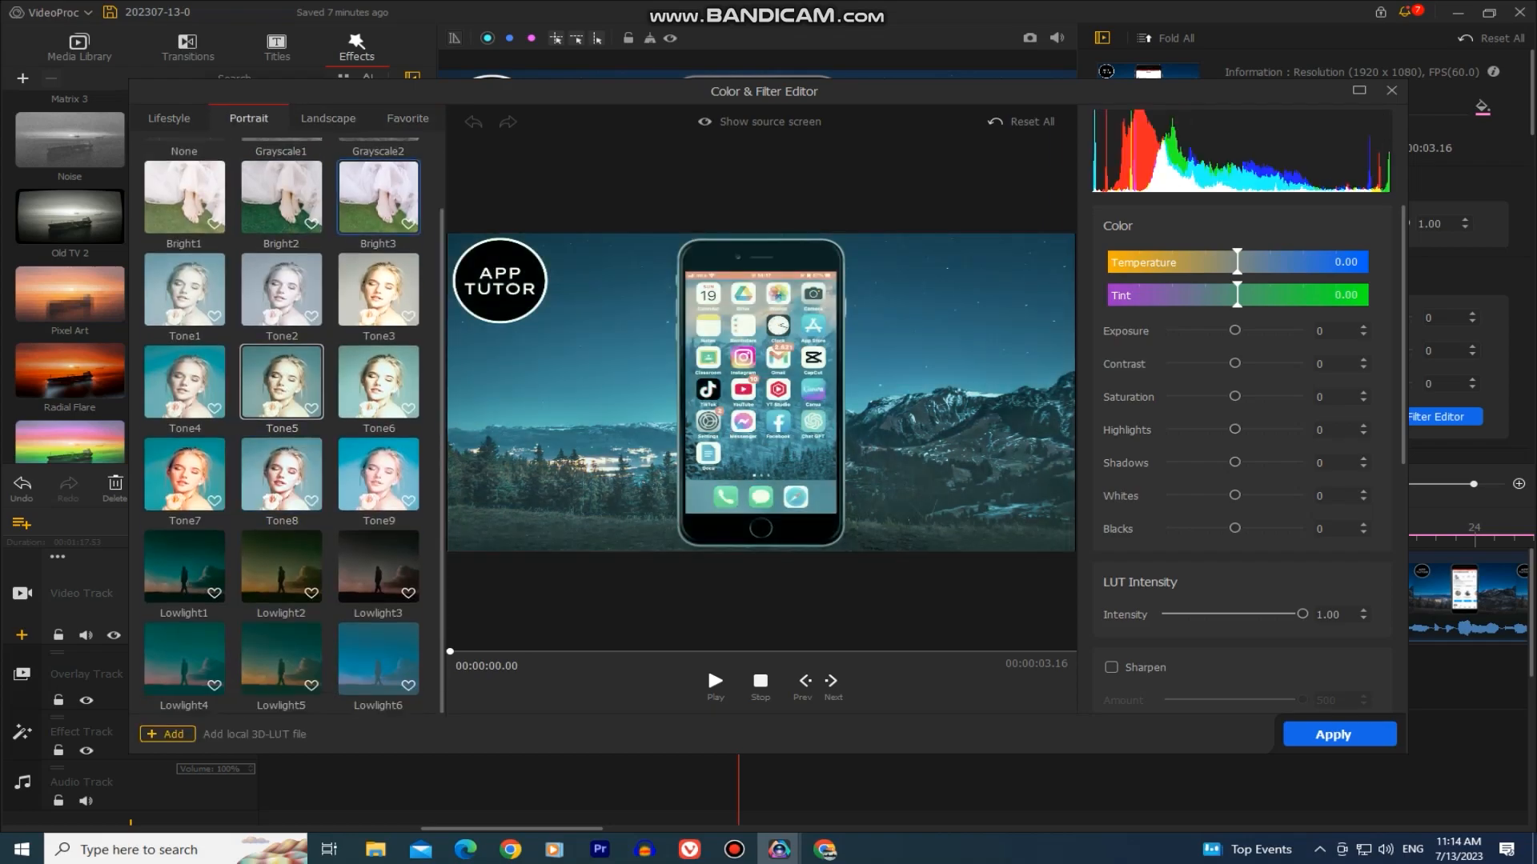
pyautogui.click(169, 118)
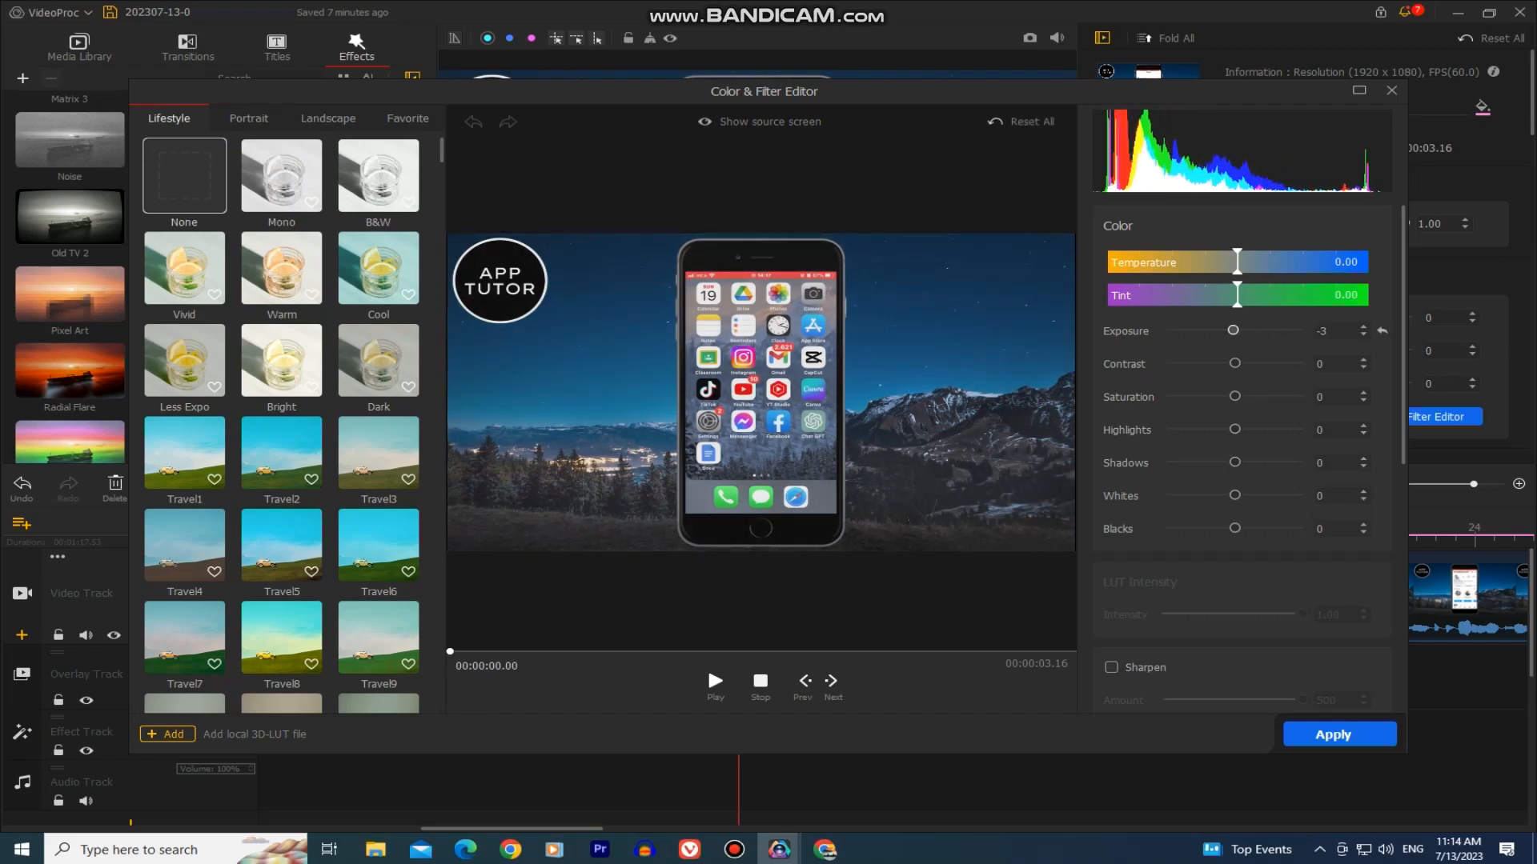
# Step: Adjust exposure, contrast, saturation, highlights and shadows on the clip
pyautogui.moveTo(1235, 363); pyautogui.dragTo(1205, 363)
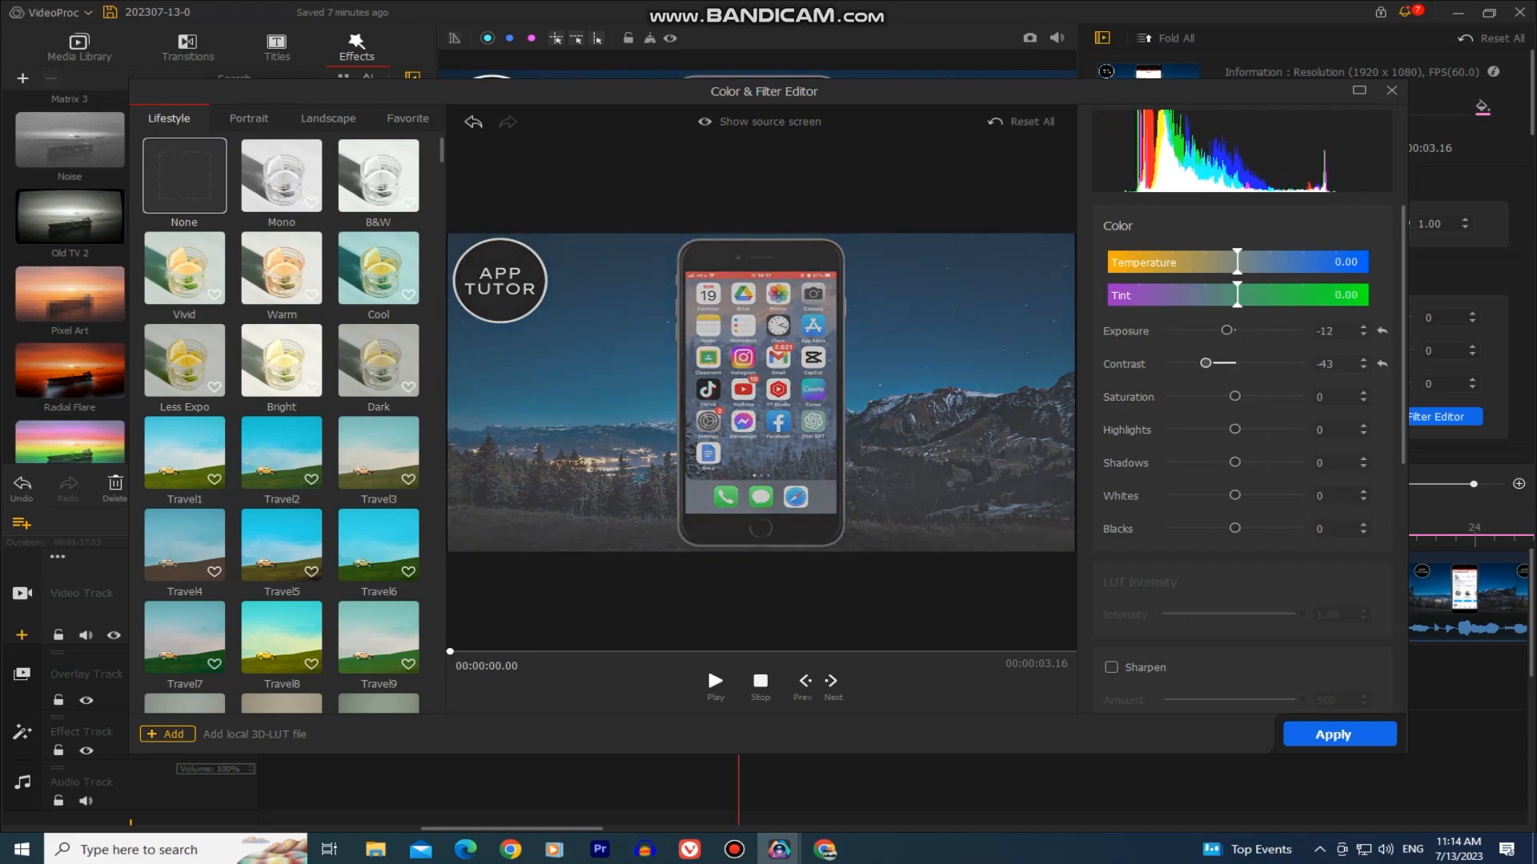
pyautogui.moveTo(1205, 362); pyautogui.dragTo(1250, 363)
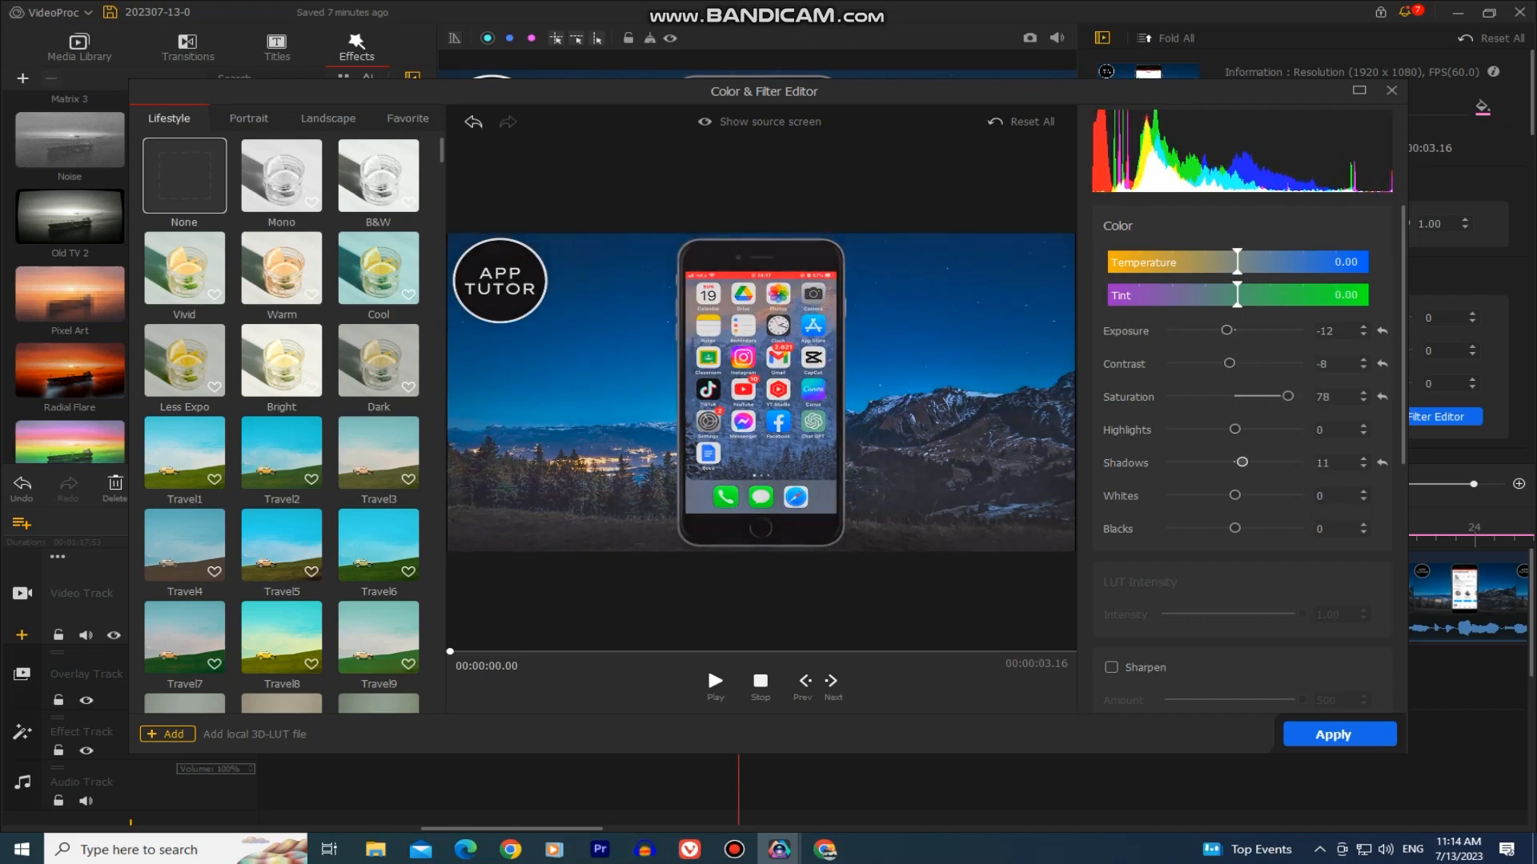
pyautogui.moveTo(1235, 429); pyautogui.dragTo(1241, 429)
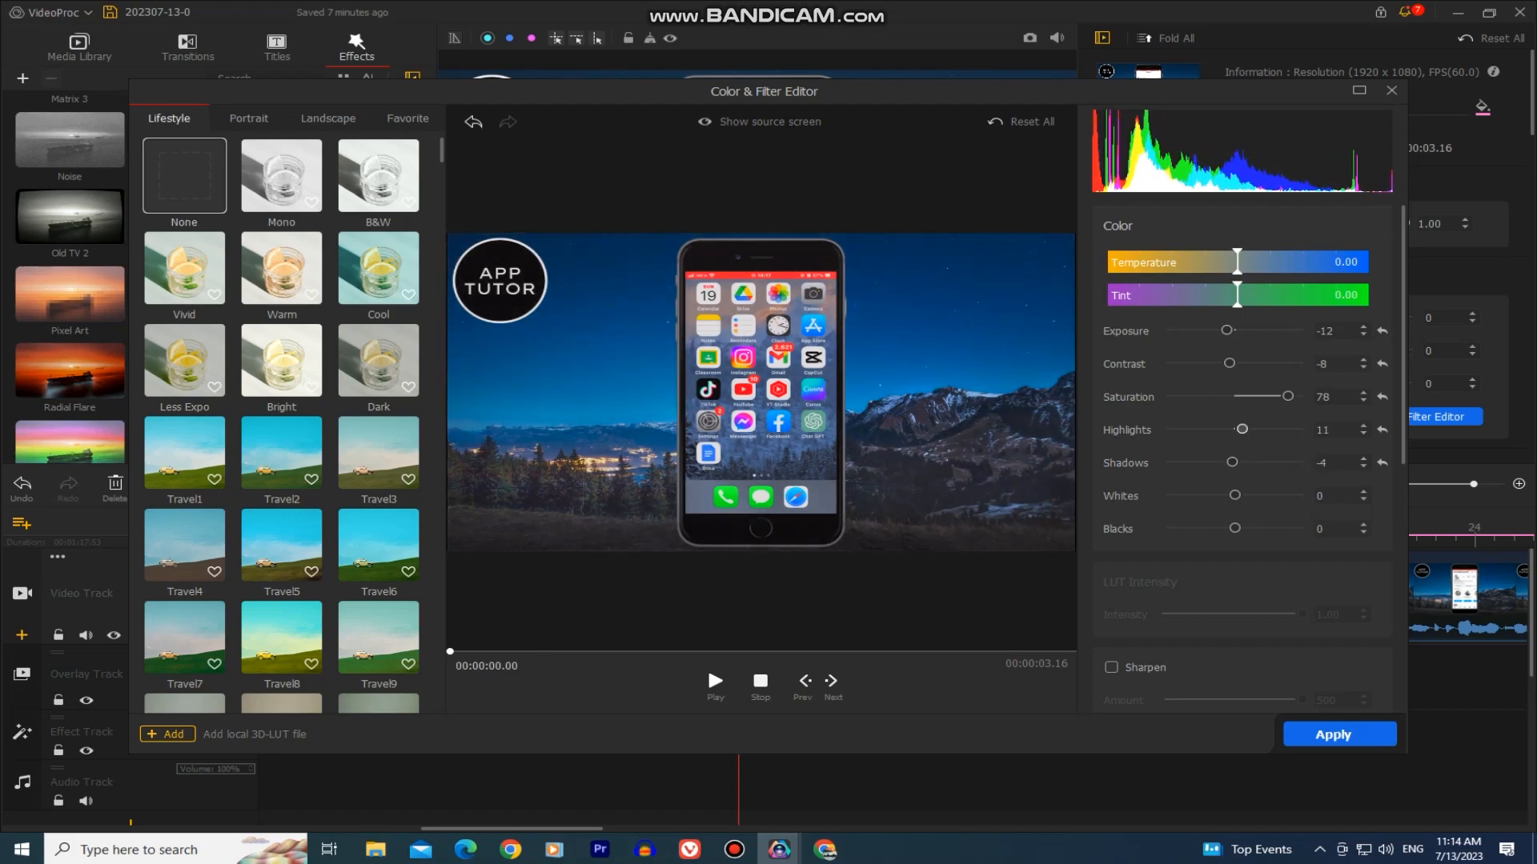
pyautogui.moveTo(1241, 429); pyautogui.dragTo(1252, 379)
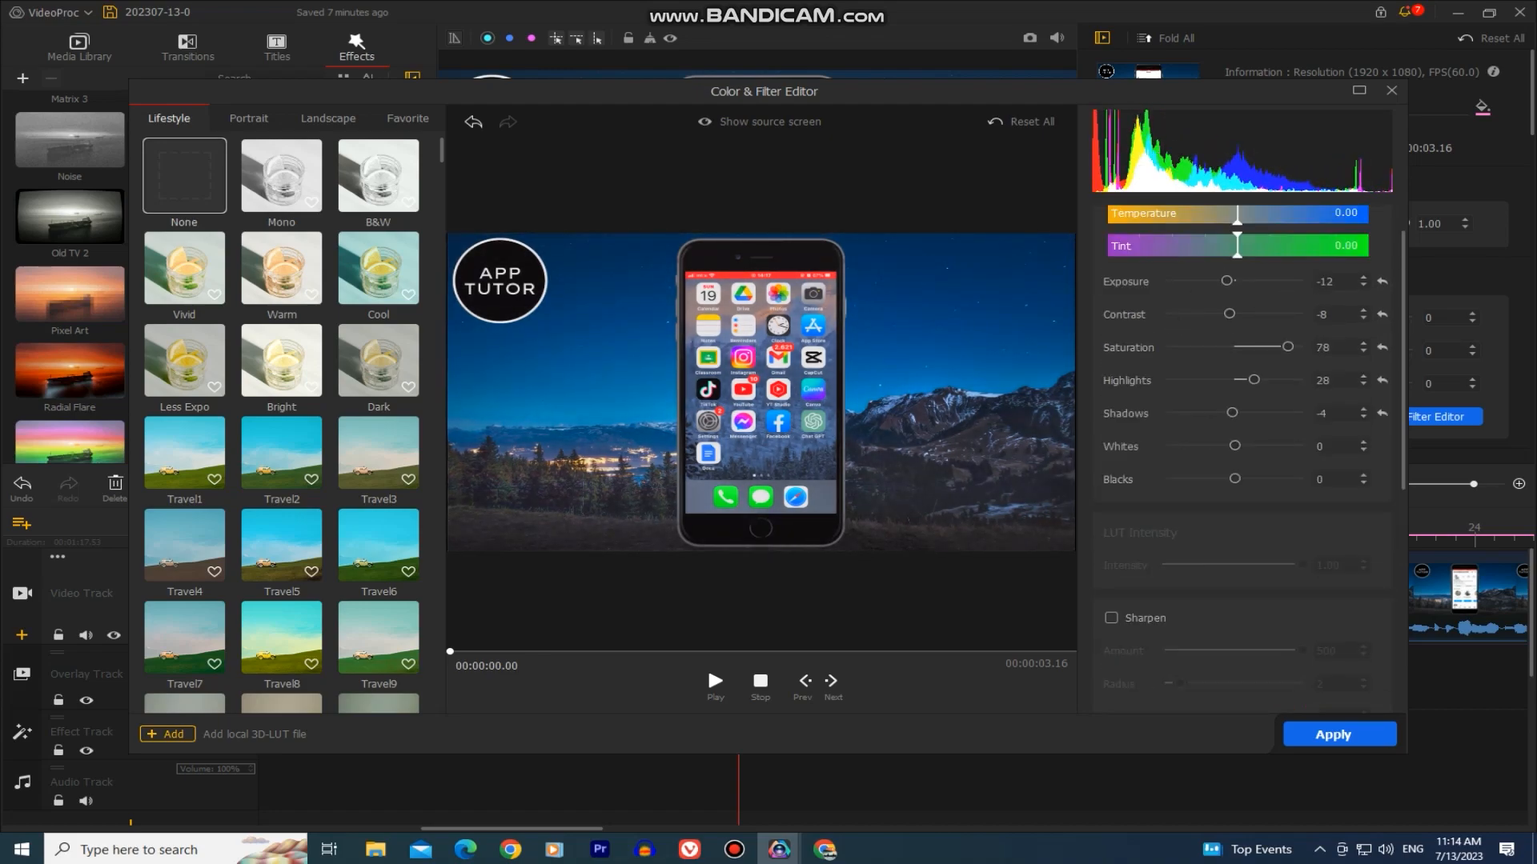
# Step: Under HSL, select the cyan range and shift its Hue to about -33
pyautogui.scroll(-3)
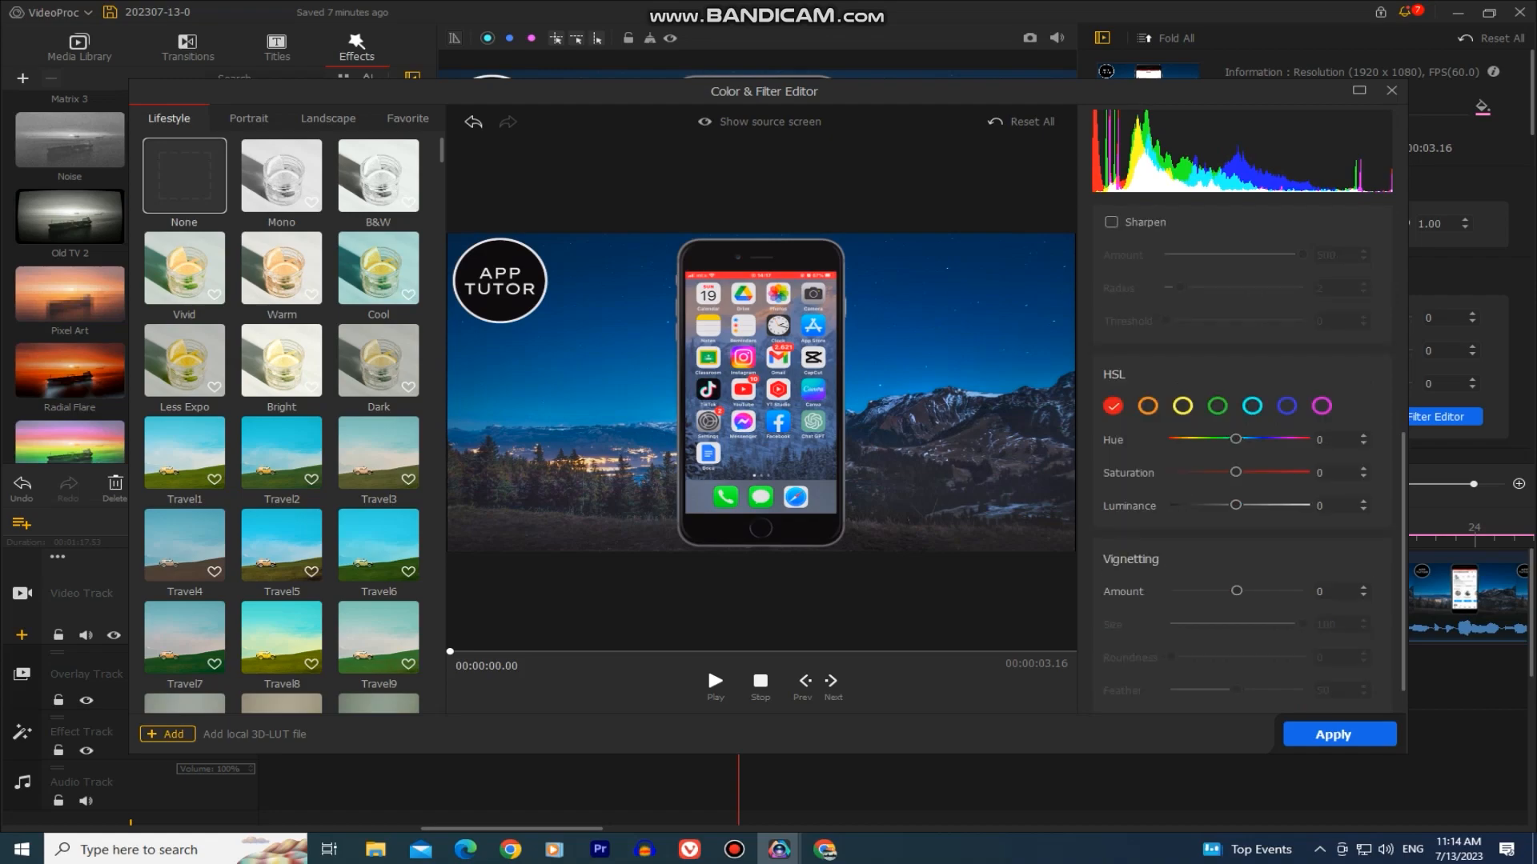
pyautogui.click(1182, 406)
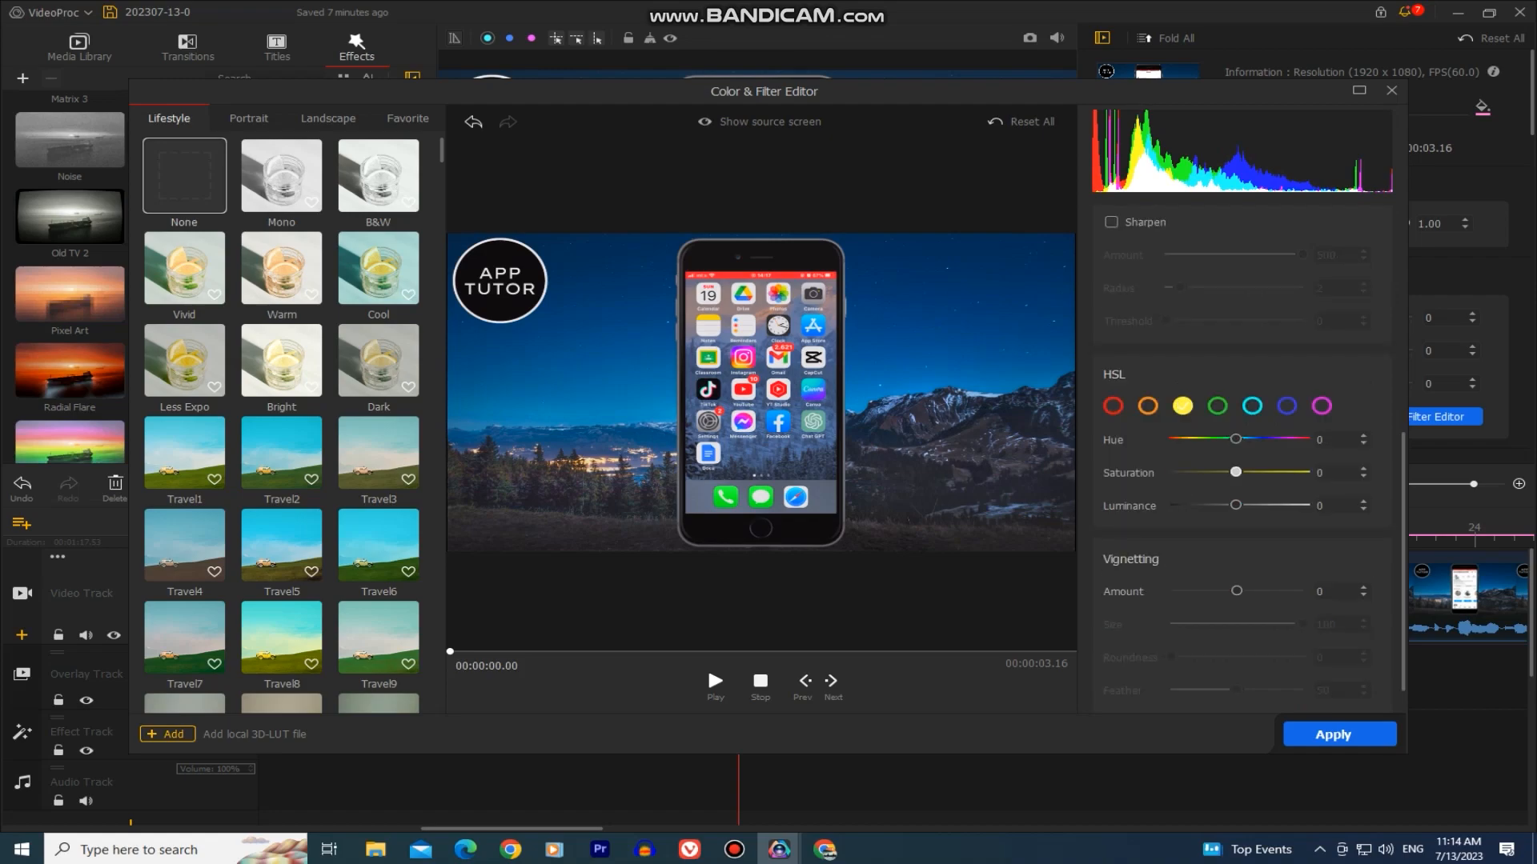
pyautogui.moveTo(1235, 472); pyautogui.dragTo(1279, 471)
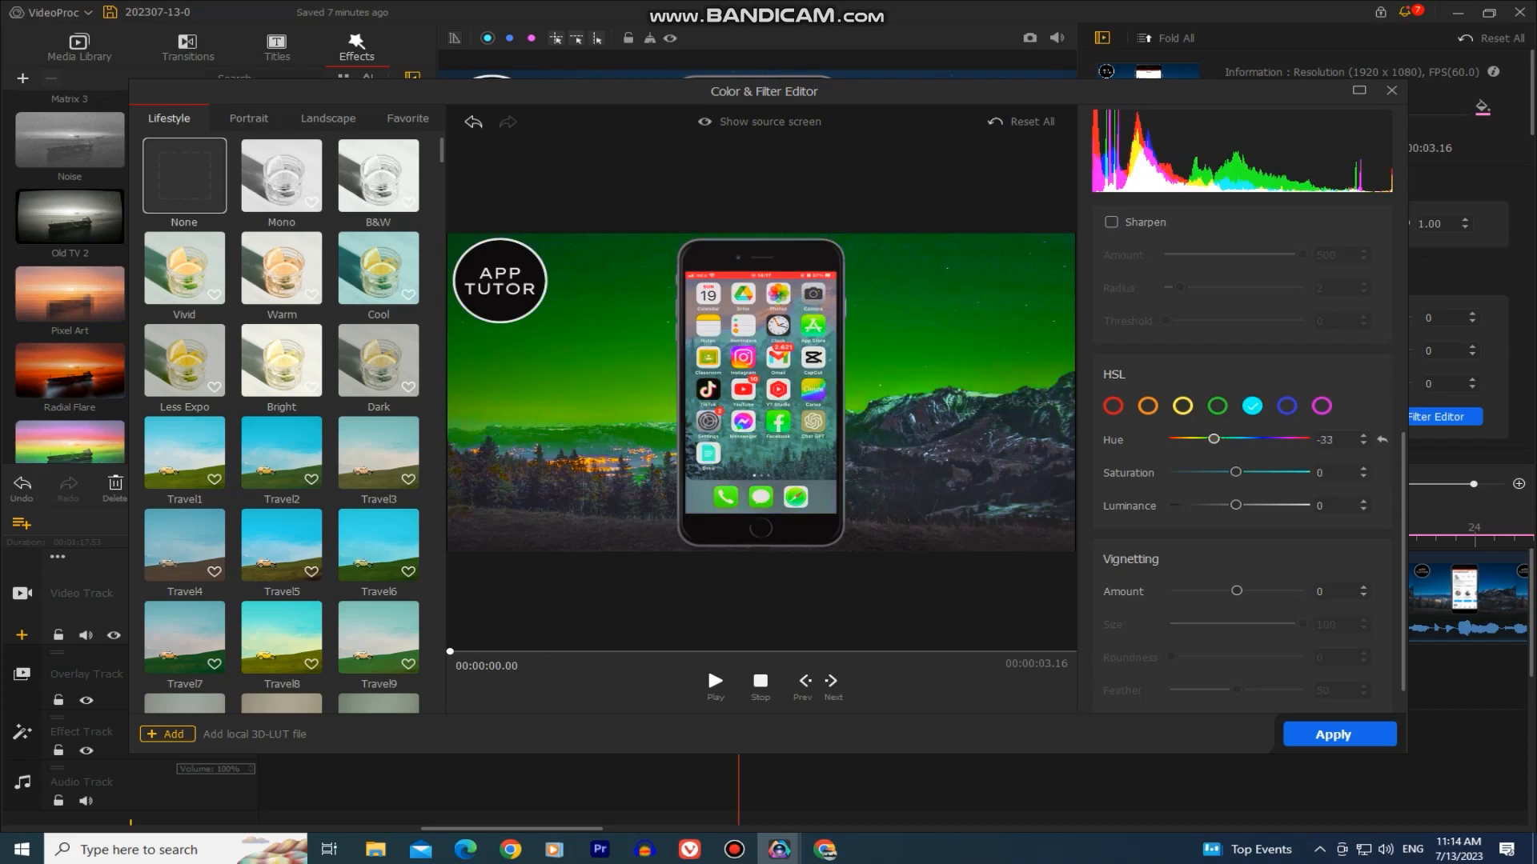
pyautogui.moveTo(1213, 440); pyautogui.dragTo(1239, 439)
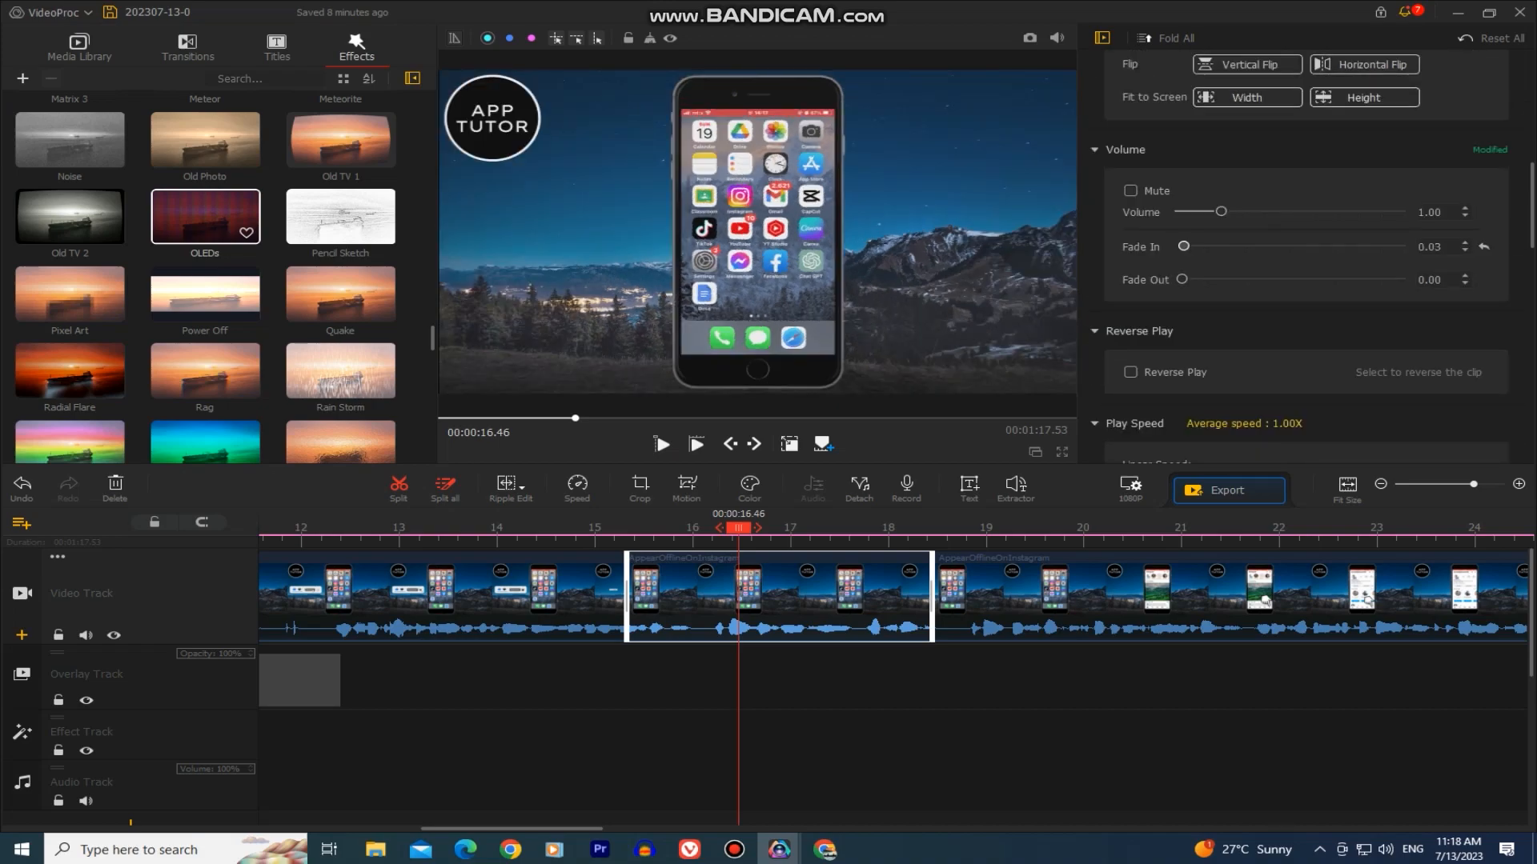
# Step: Lengthen the audio fade-in to about 0.5 seconds and open the Nonlinear speed editor
pyautogui.moveTo(1183, 246); pyautogui.dragTo(1215, 246)
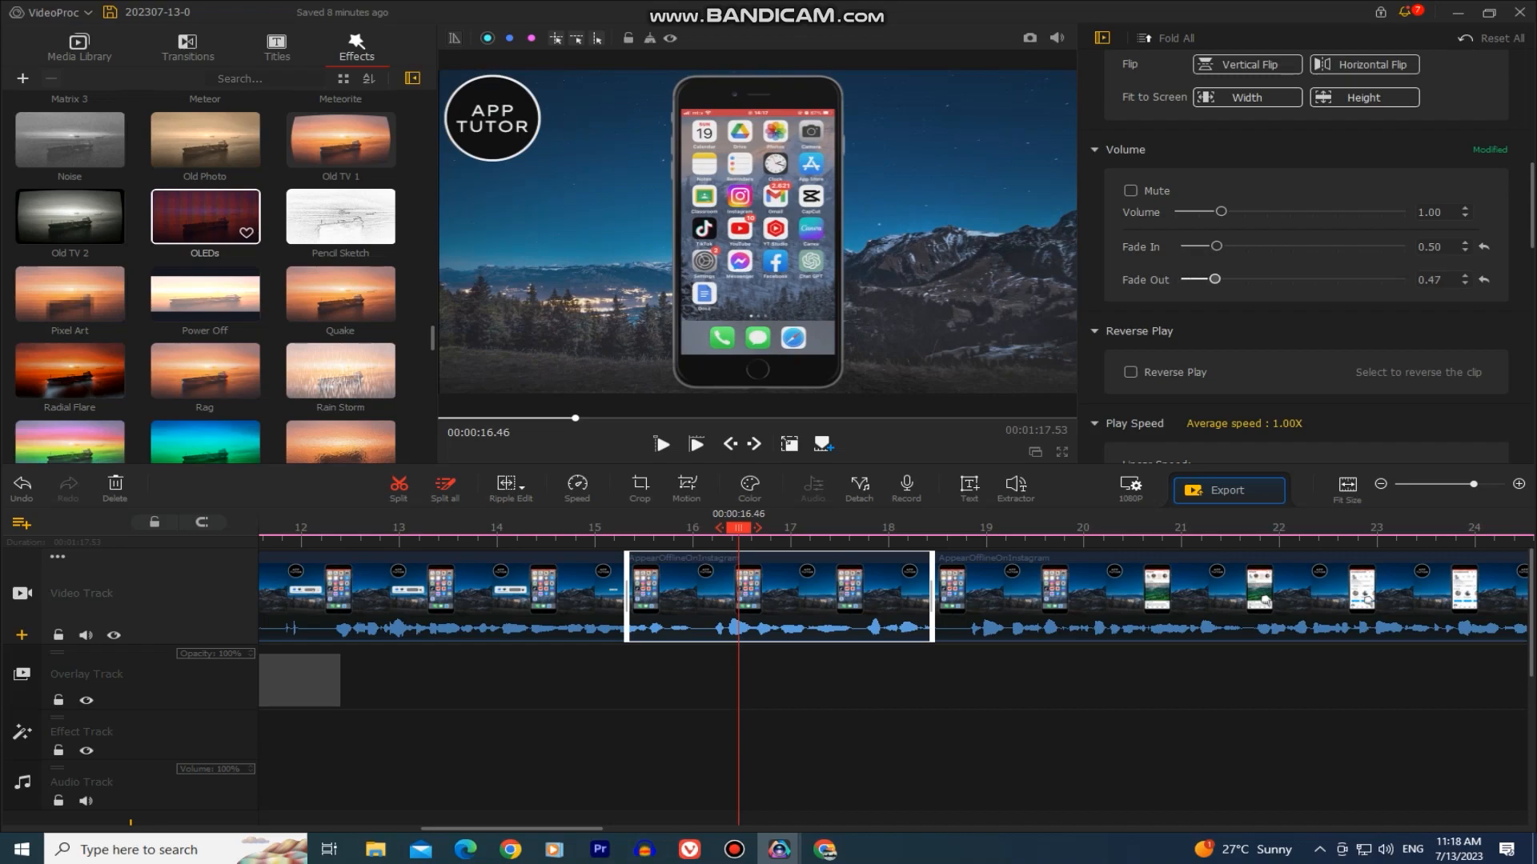
pyautogui.scroll(-3)
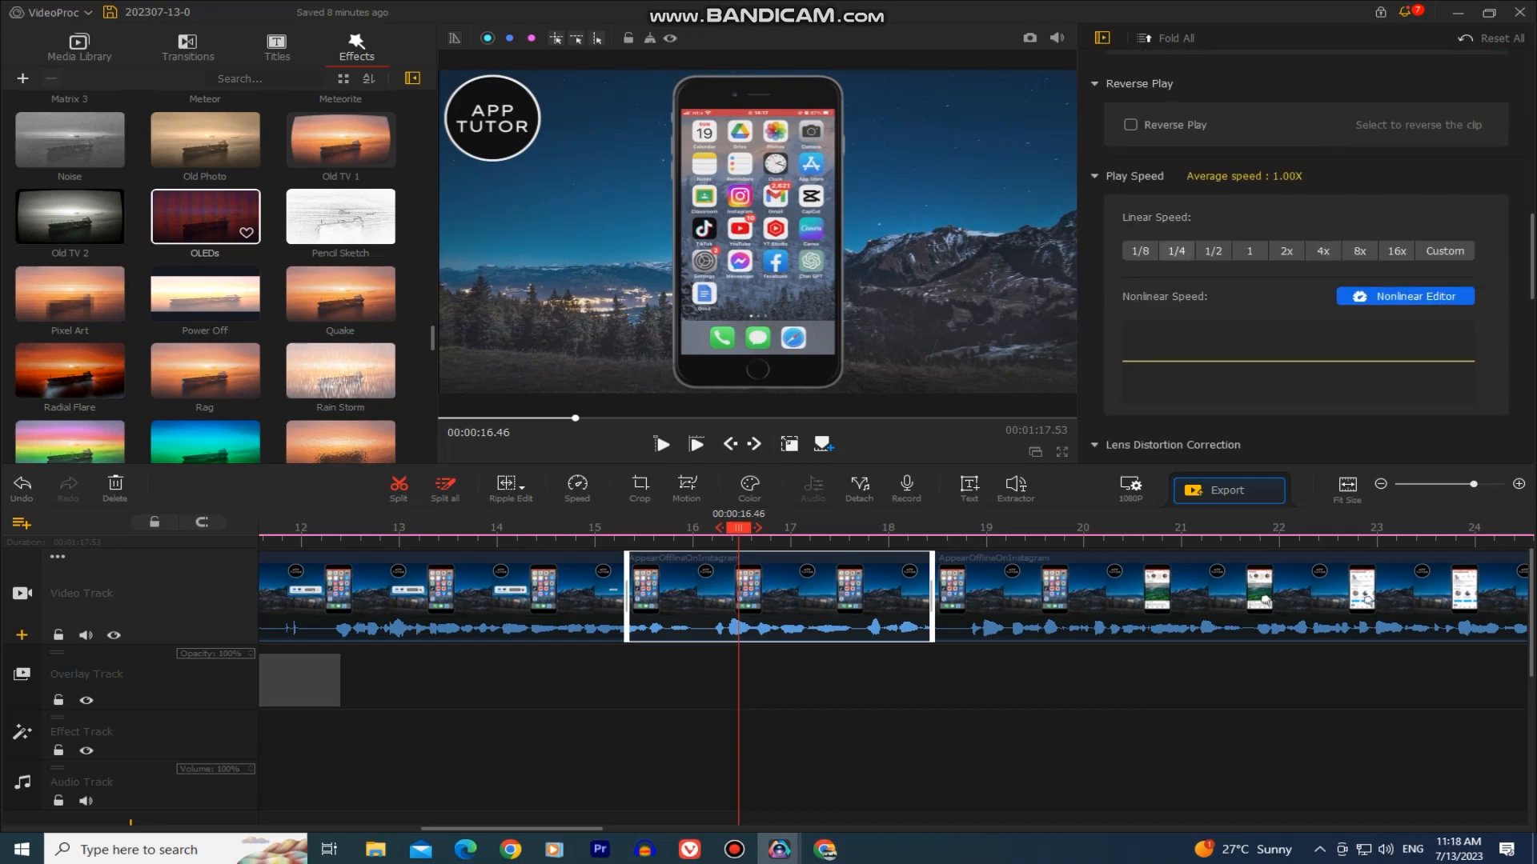
pyautogui.click(1174, 252)
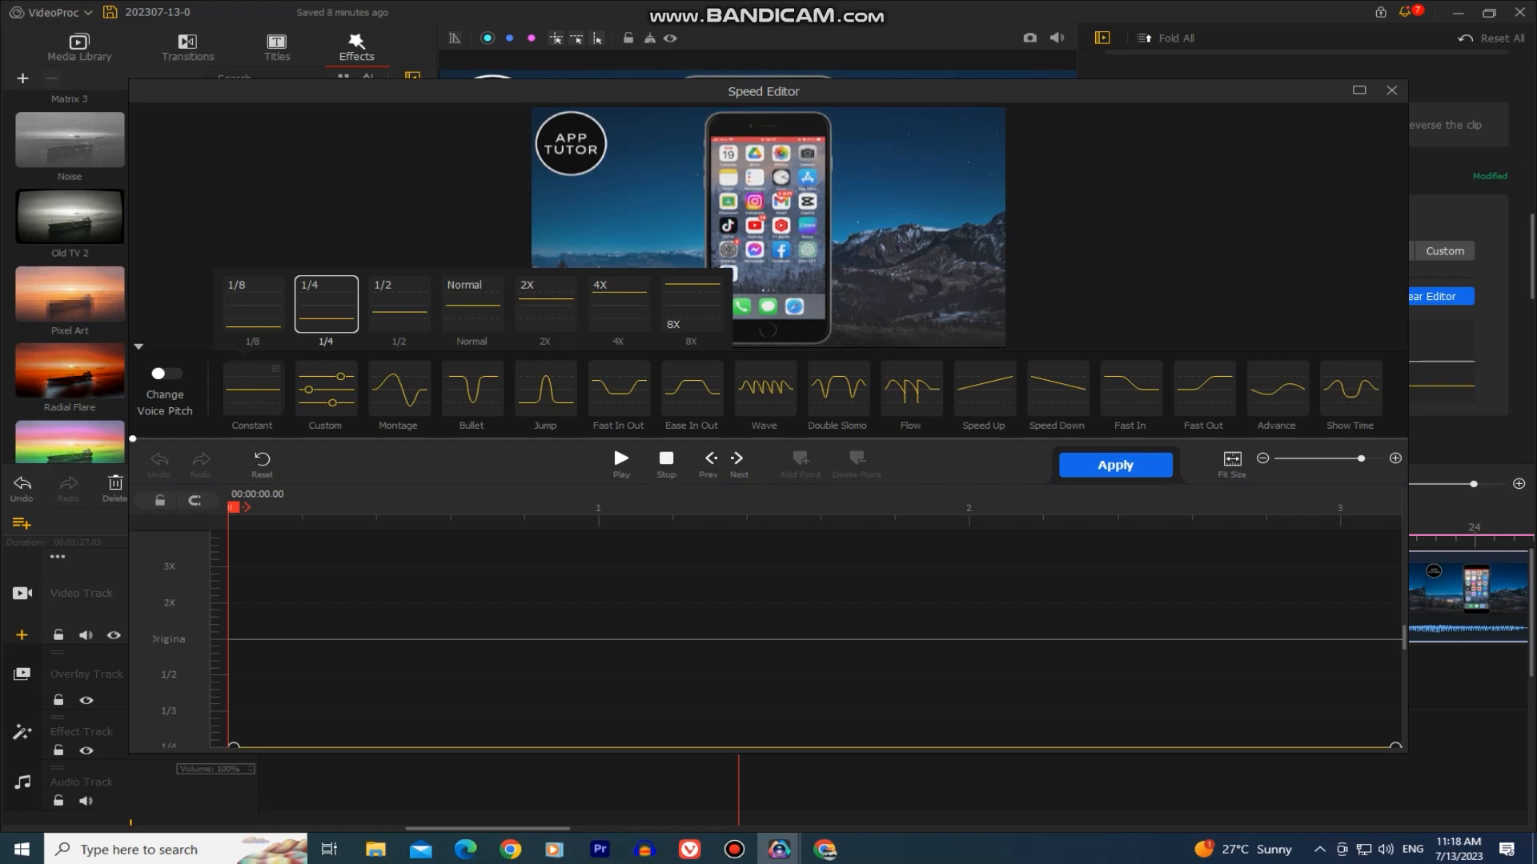
# Step: Preview the clip's speed, apply and preview the Custom curve, then apply Double Slomo
pyautogui.click(619, 458)
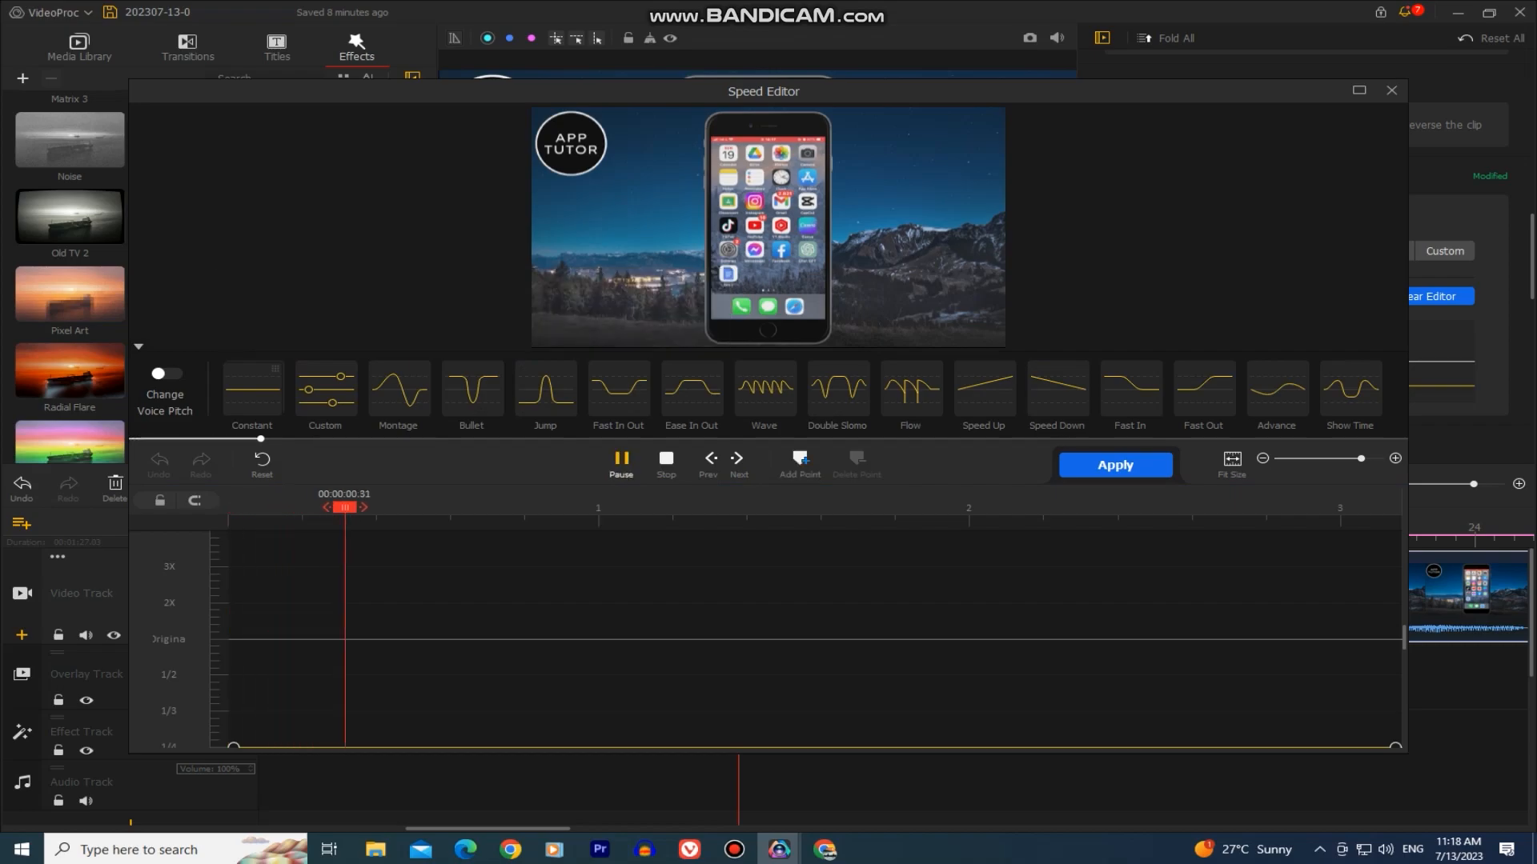
pyautogui.click(620, 458)
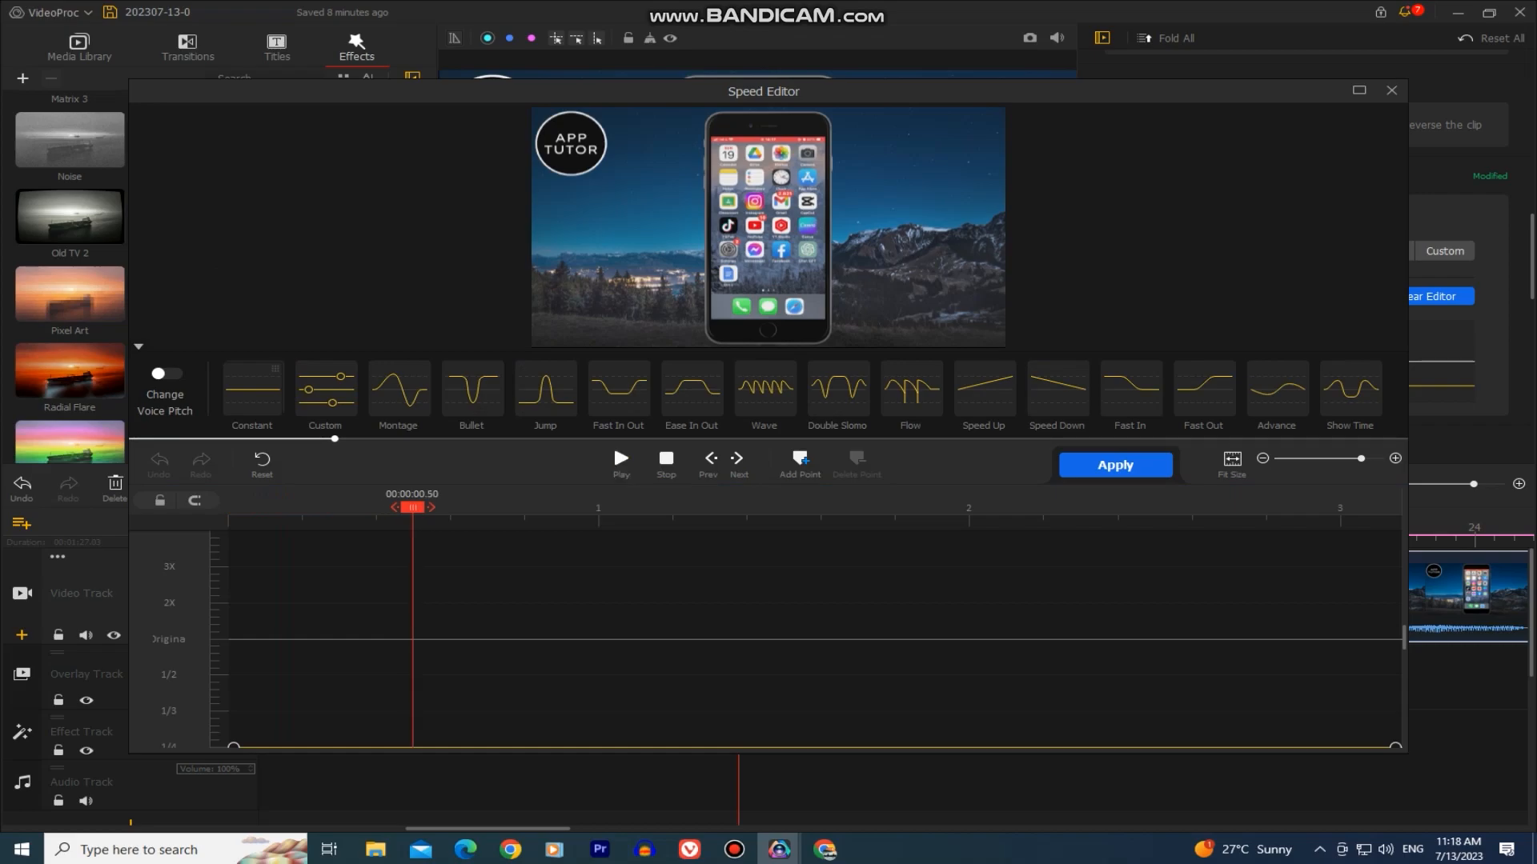
pyautogui.click(324, 393)
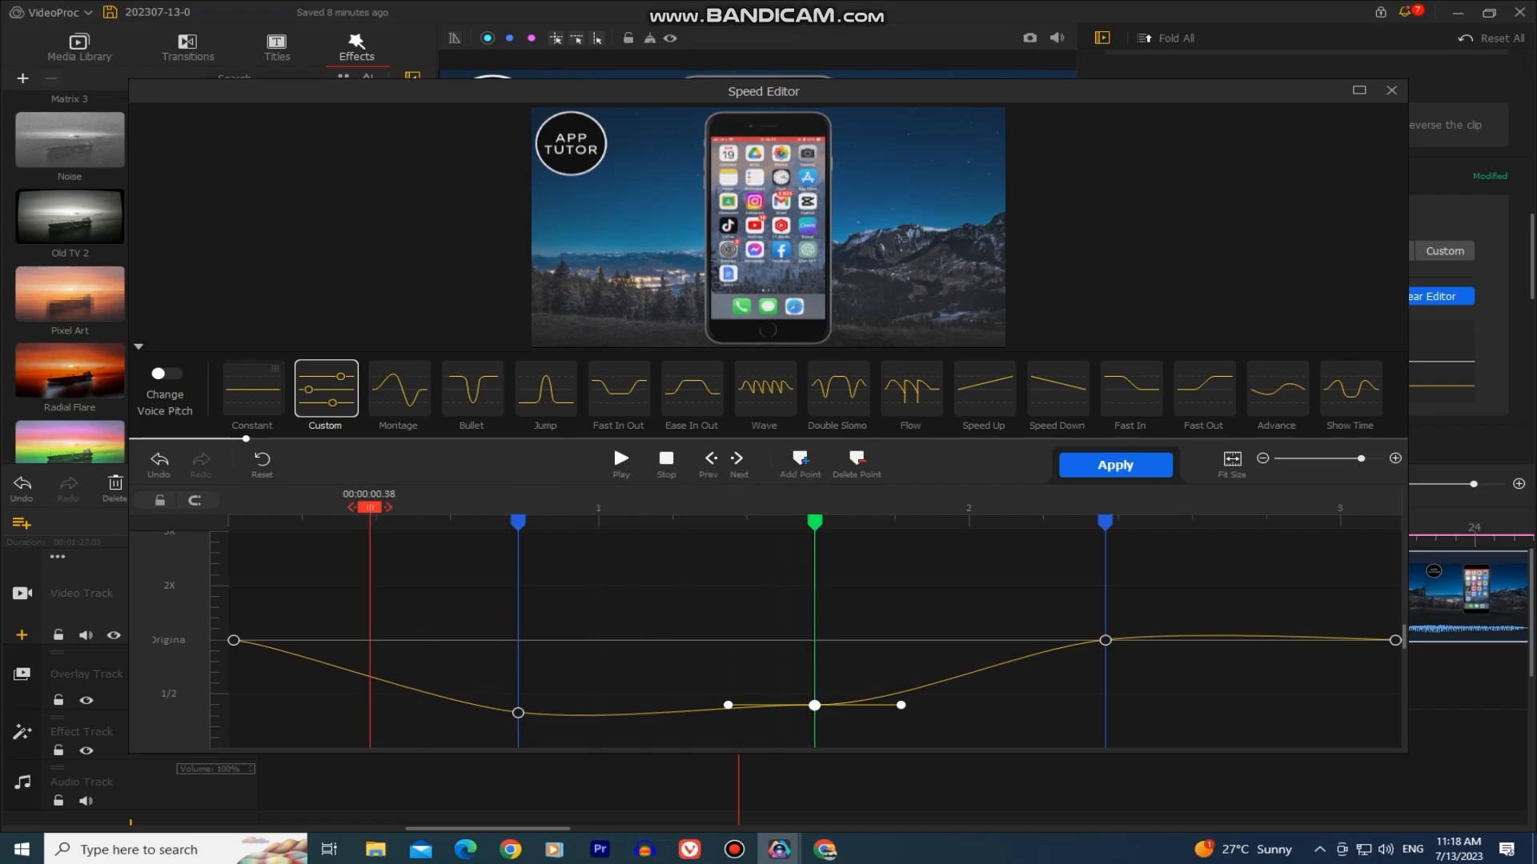
pyautogui.click(620, 458)
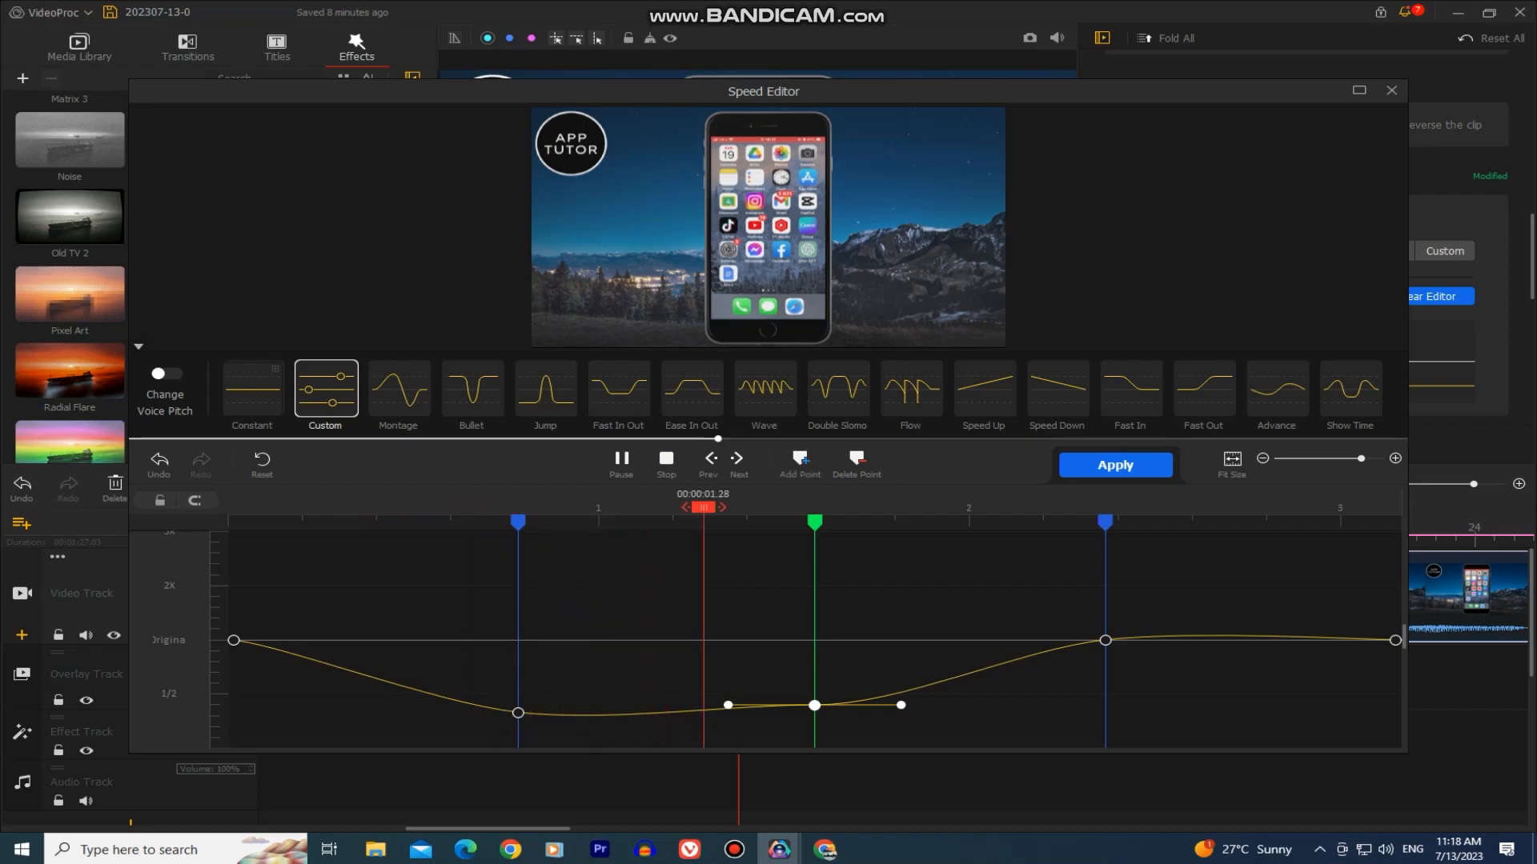
pyautogui.click(836, 389)
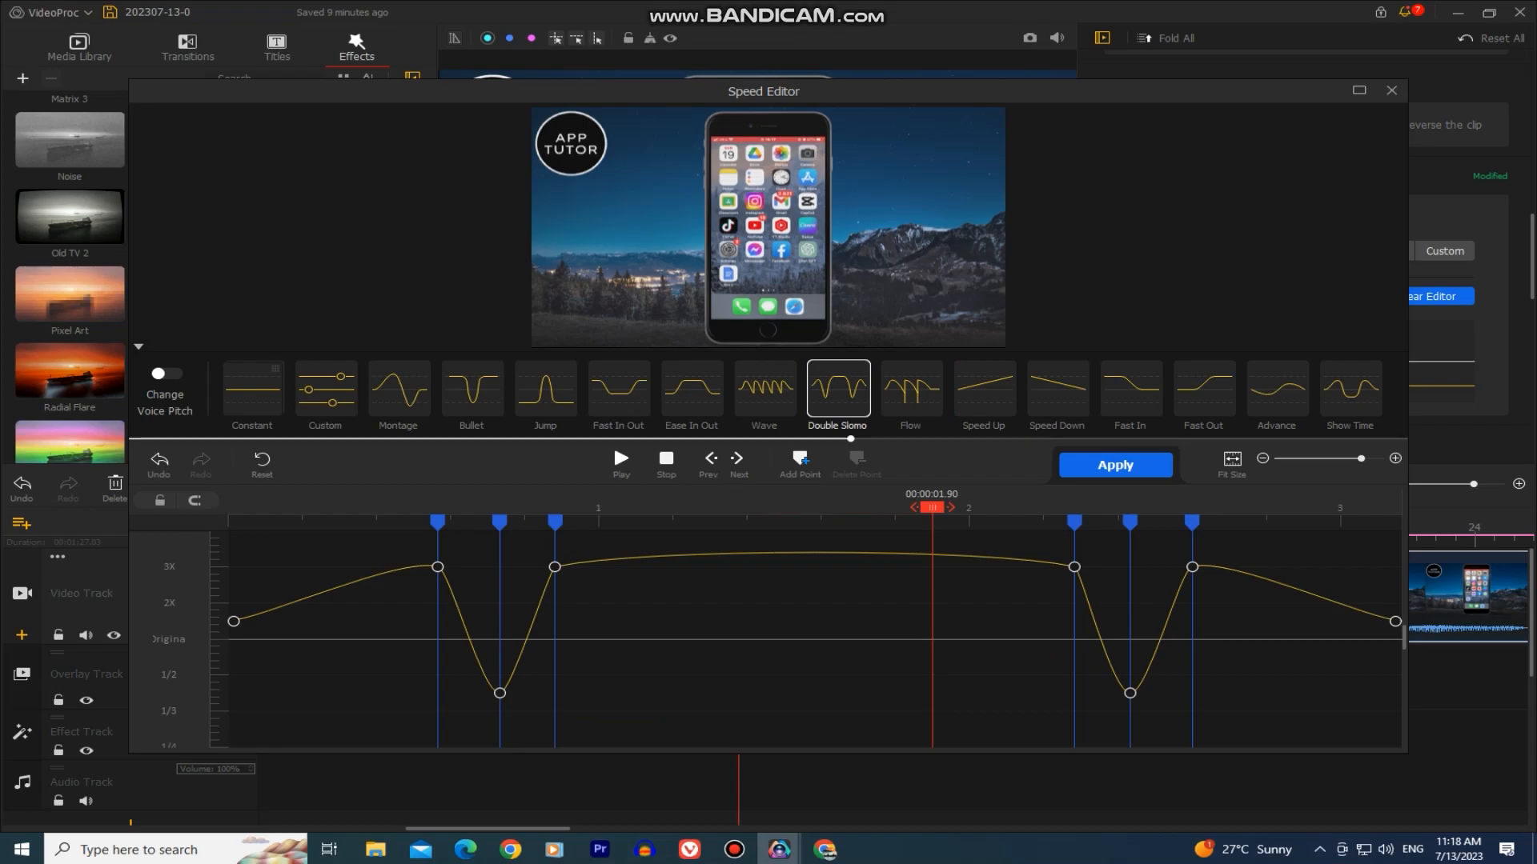
pyautogui.click(1114, 464)
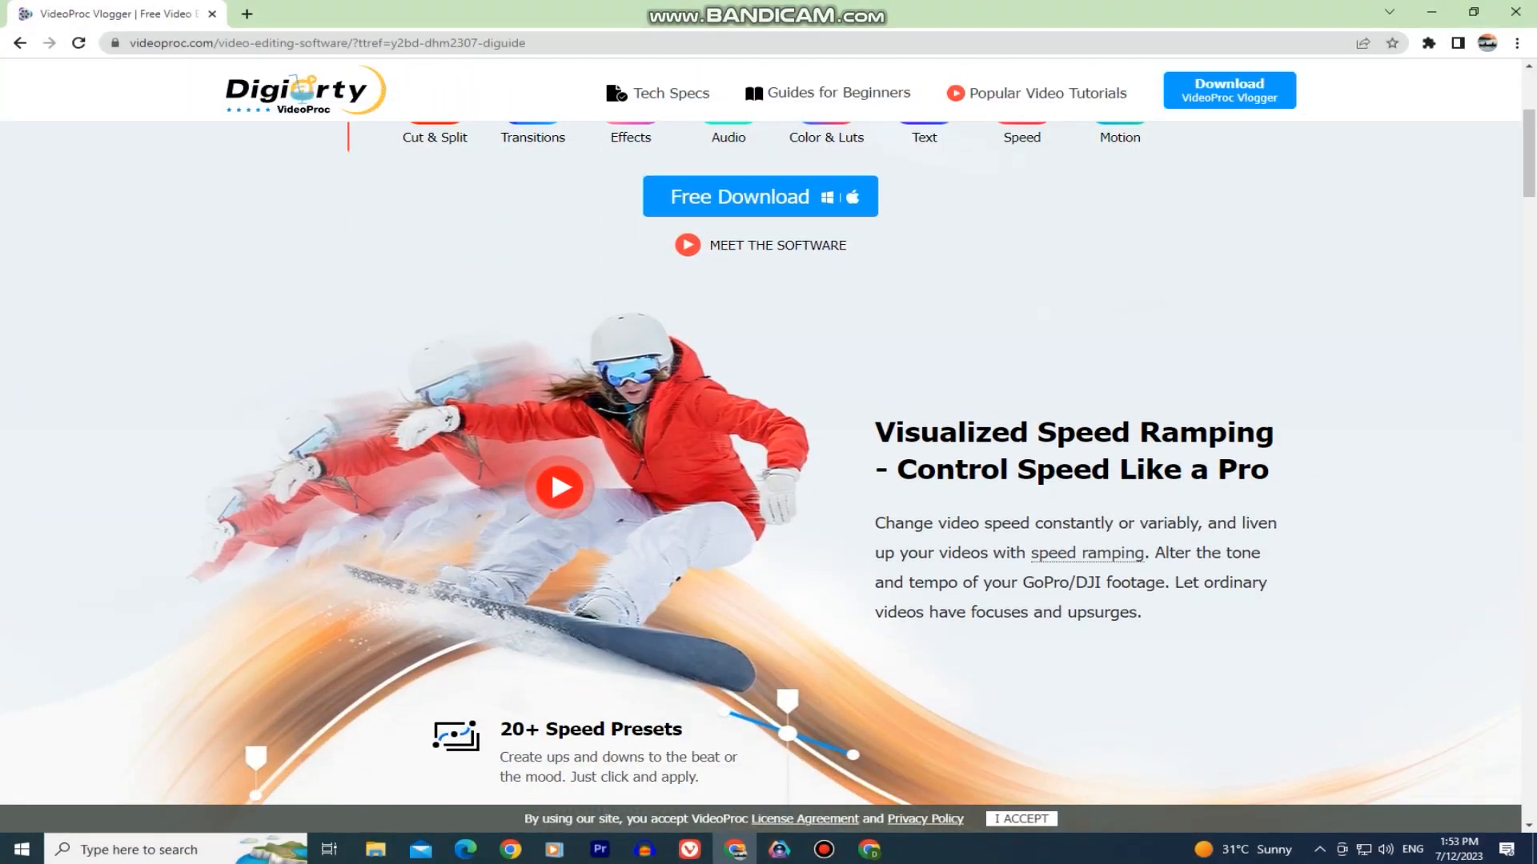
# Step: Scroll past Speed Ramping to Motion Effect and play its demo video
pyautogui.scroll(-3)
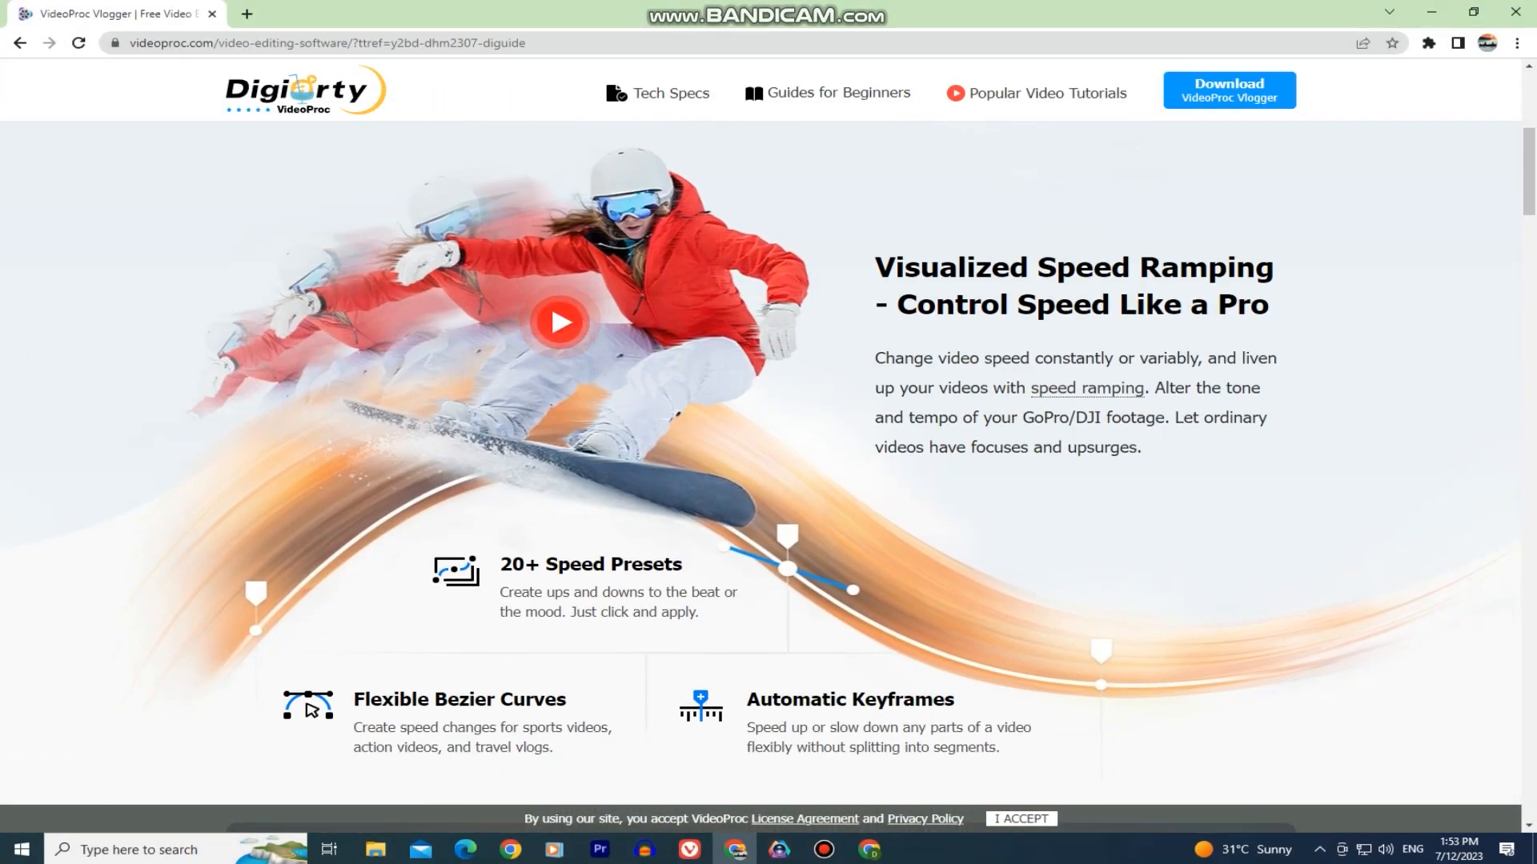
pyautogui.scroll(-3)
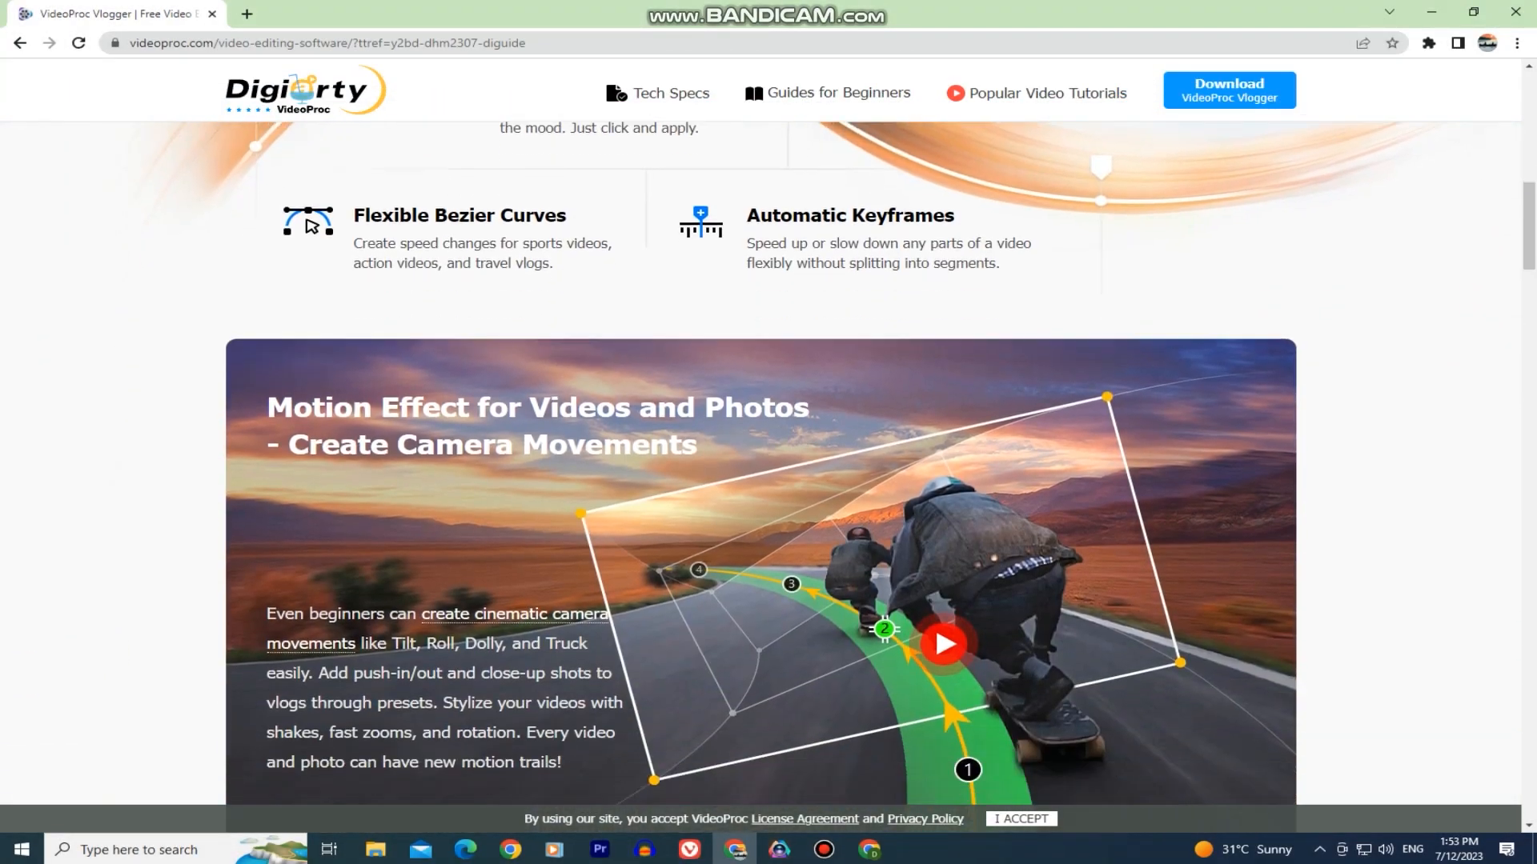
pyautogui.scroll(-3)
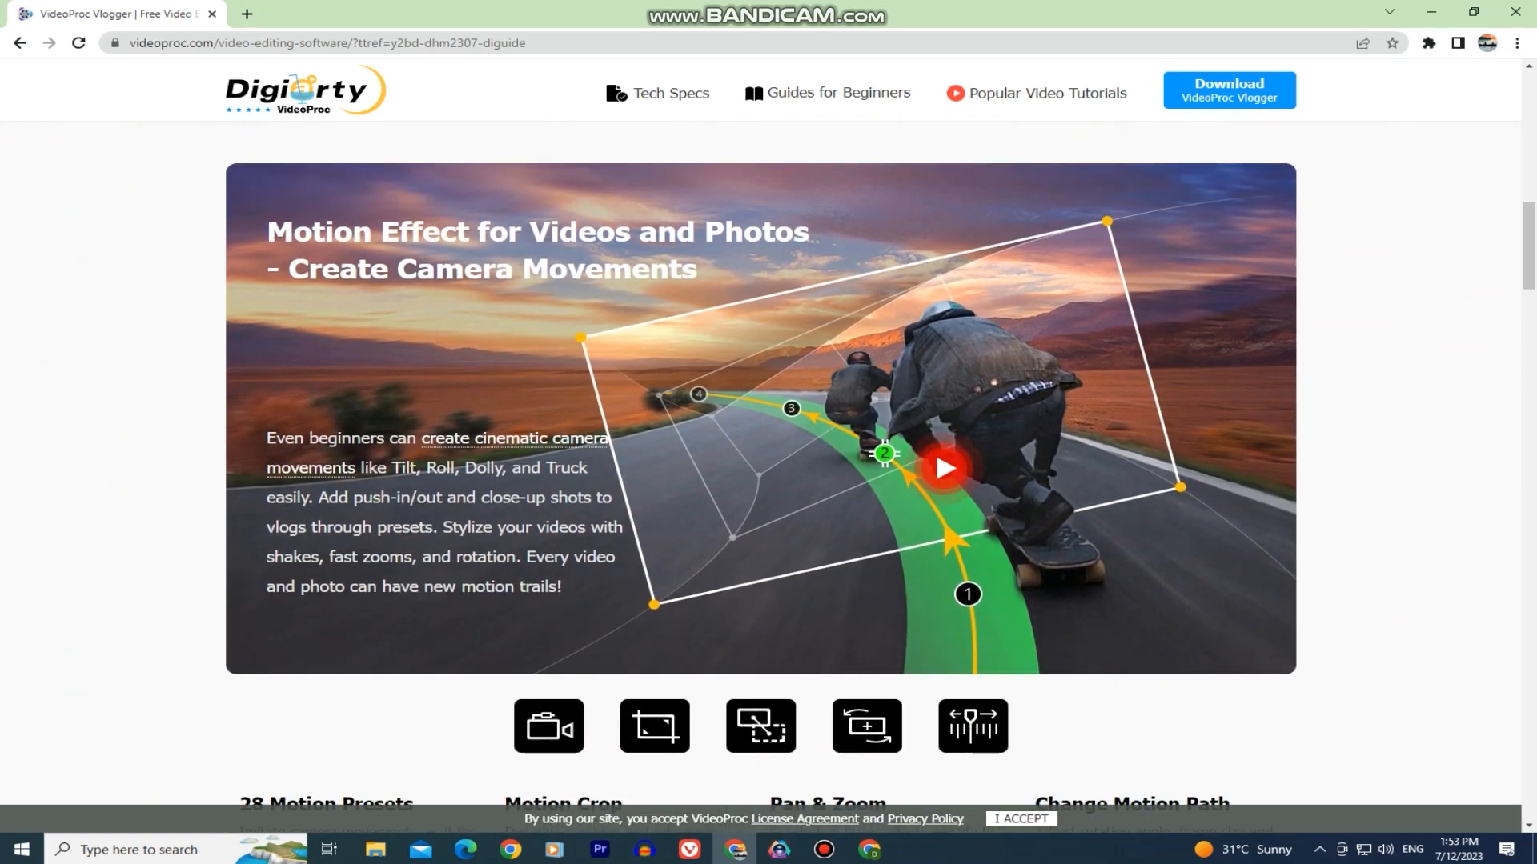
pyautogui.scroll(-3)
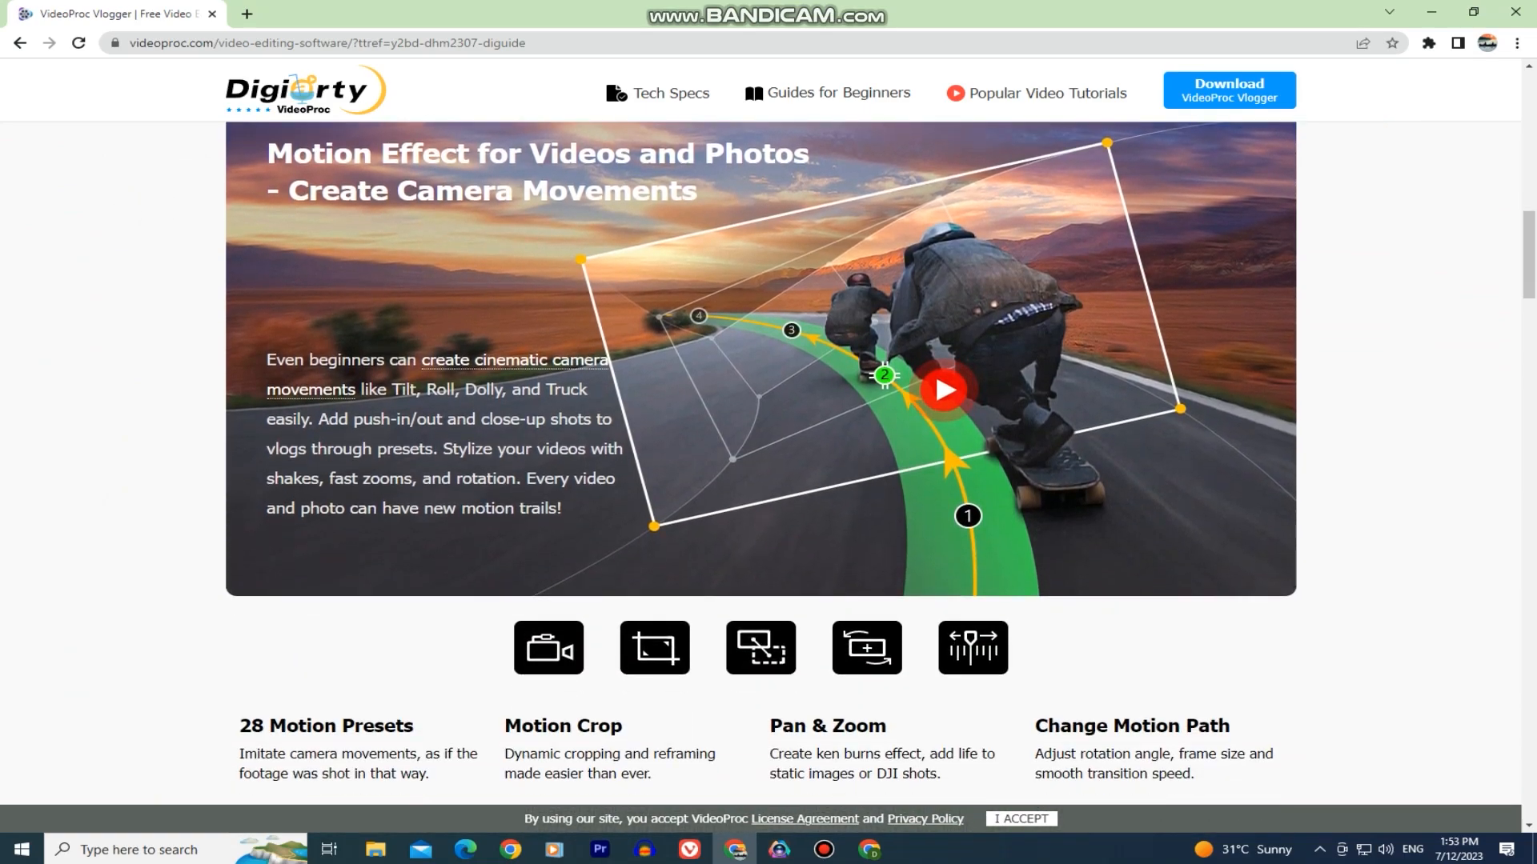
pyautogui.scroll(-3)
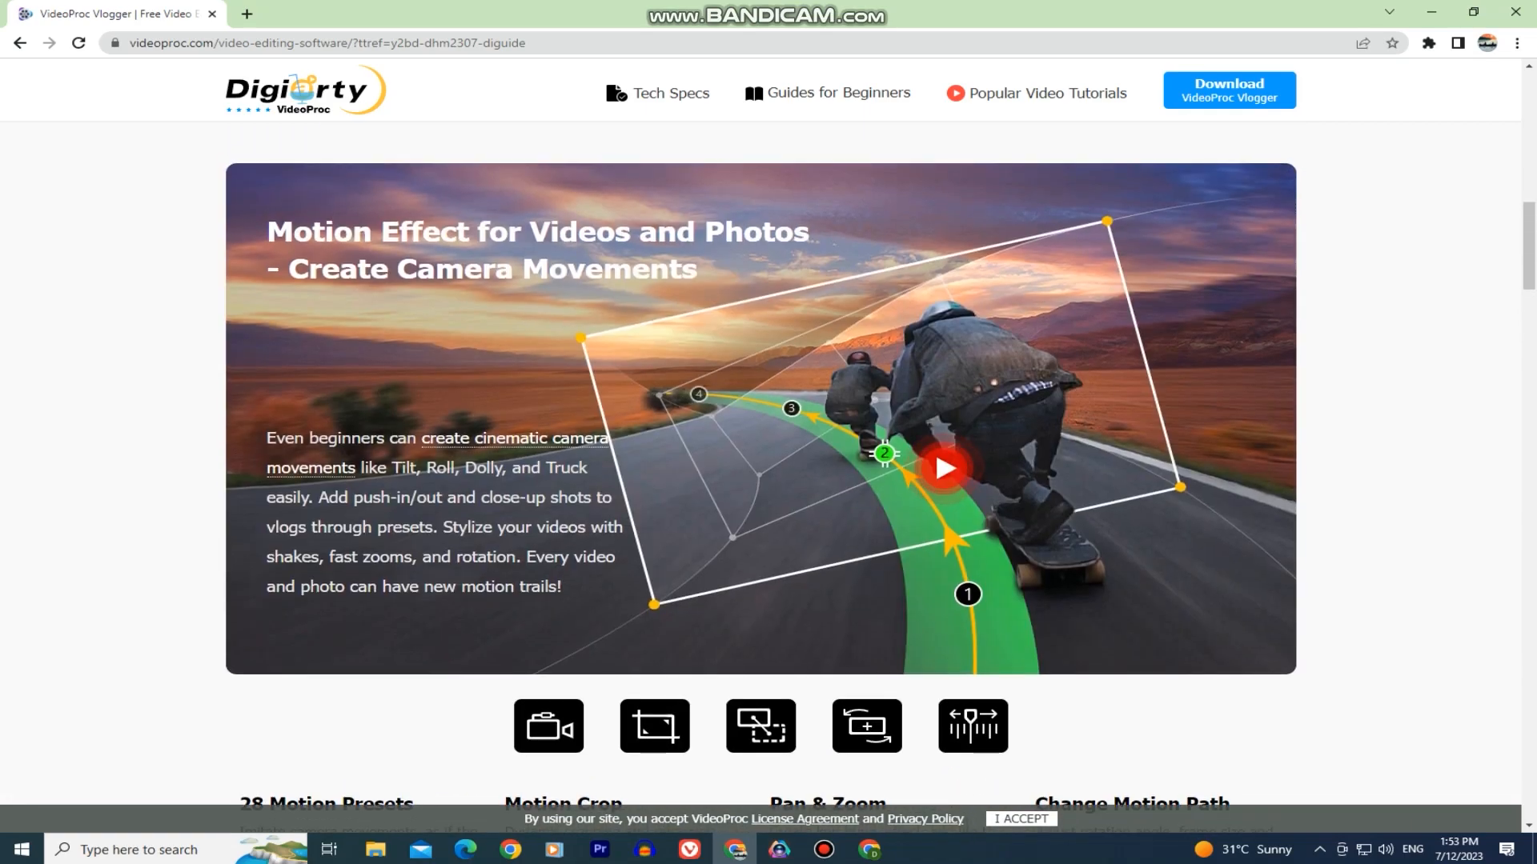
pyautogui.click(944, 468)
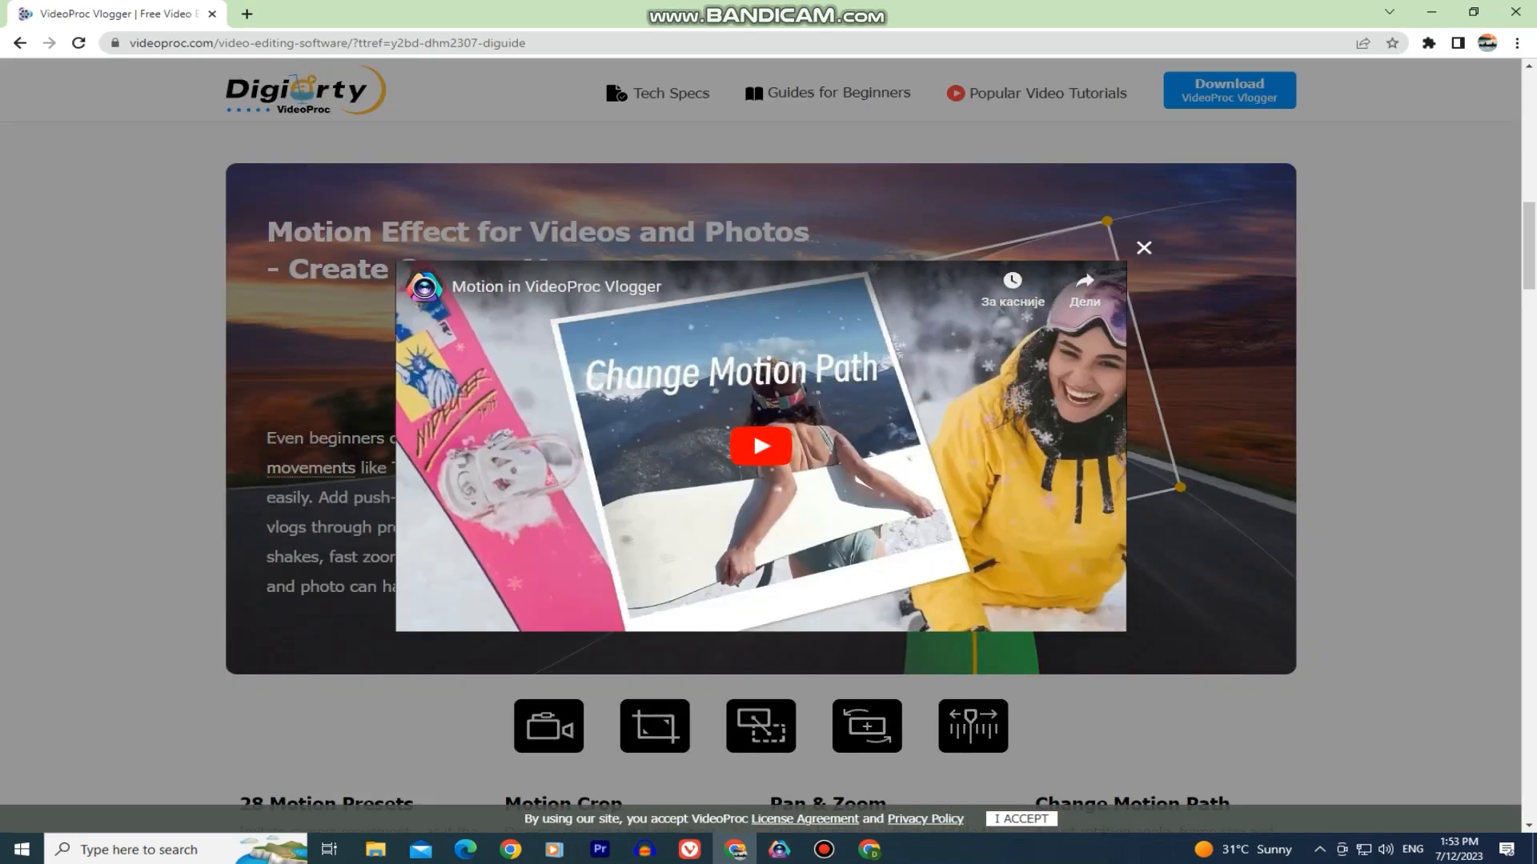
pyautogui.click(760, 446)
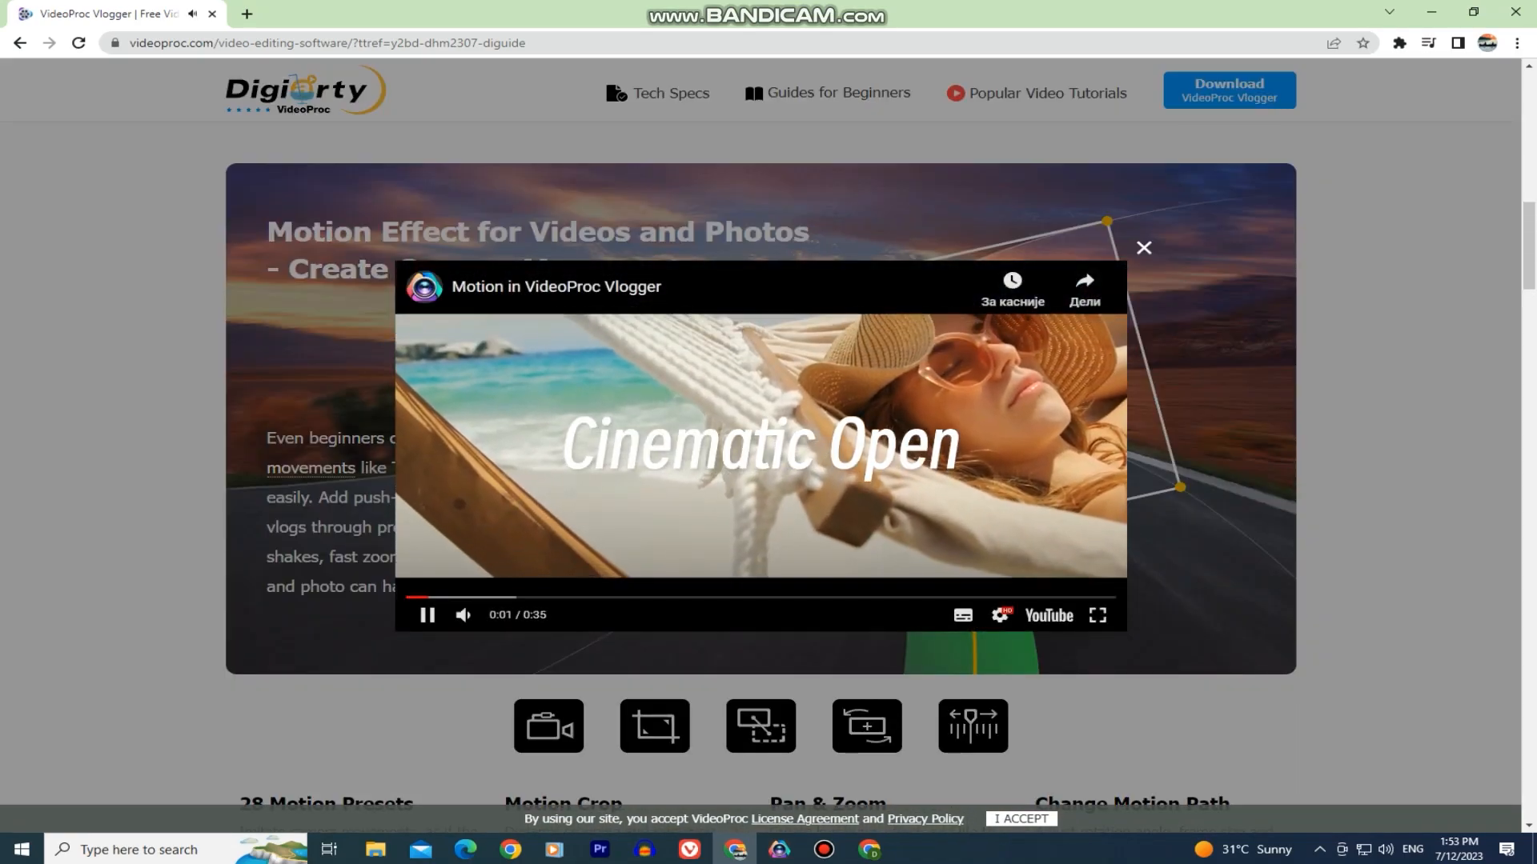